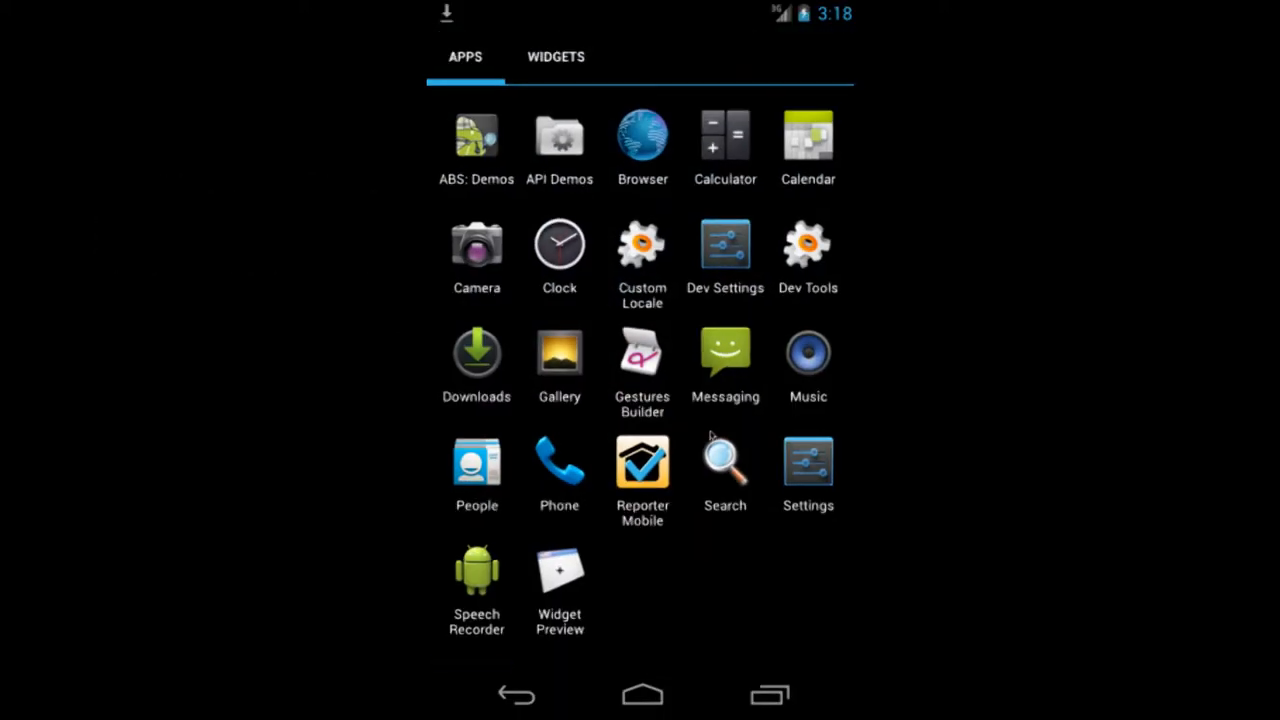
pyautogui.moveTo(716, 548)
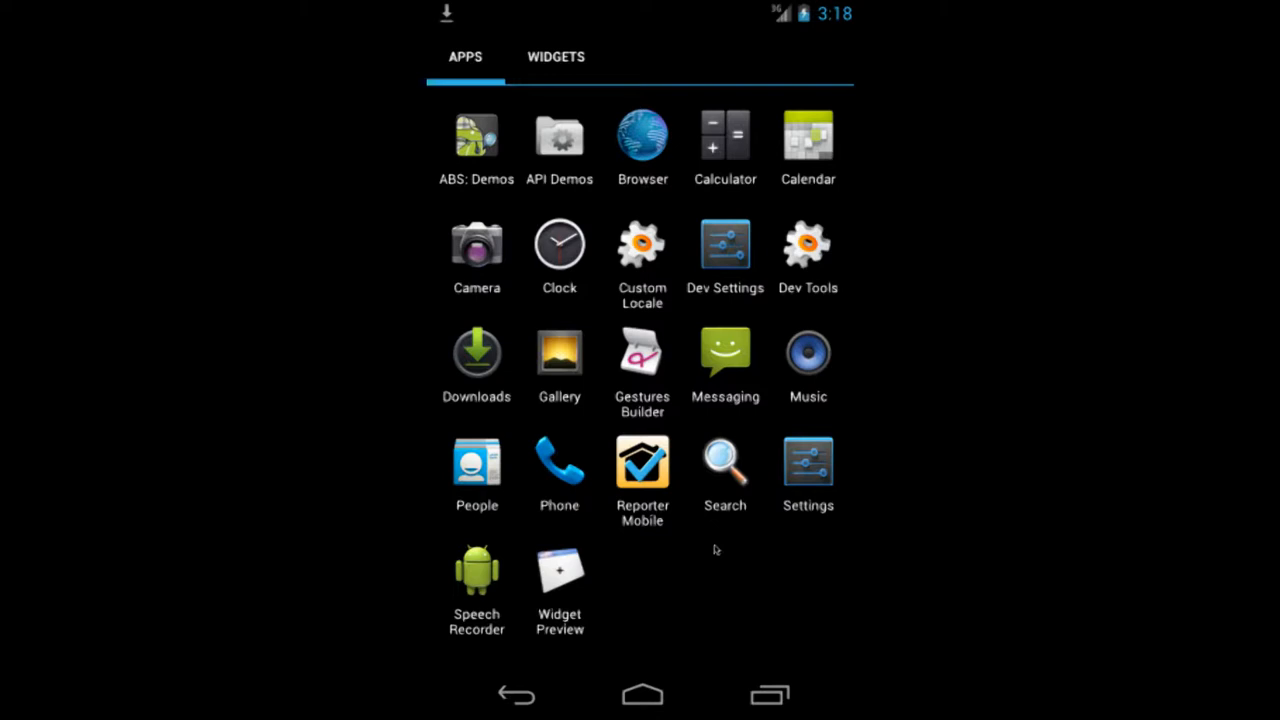
# - Launch Reporter Mobile to its saved reports list and begin a new report
pyautogui.click(642, 464)
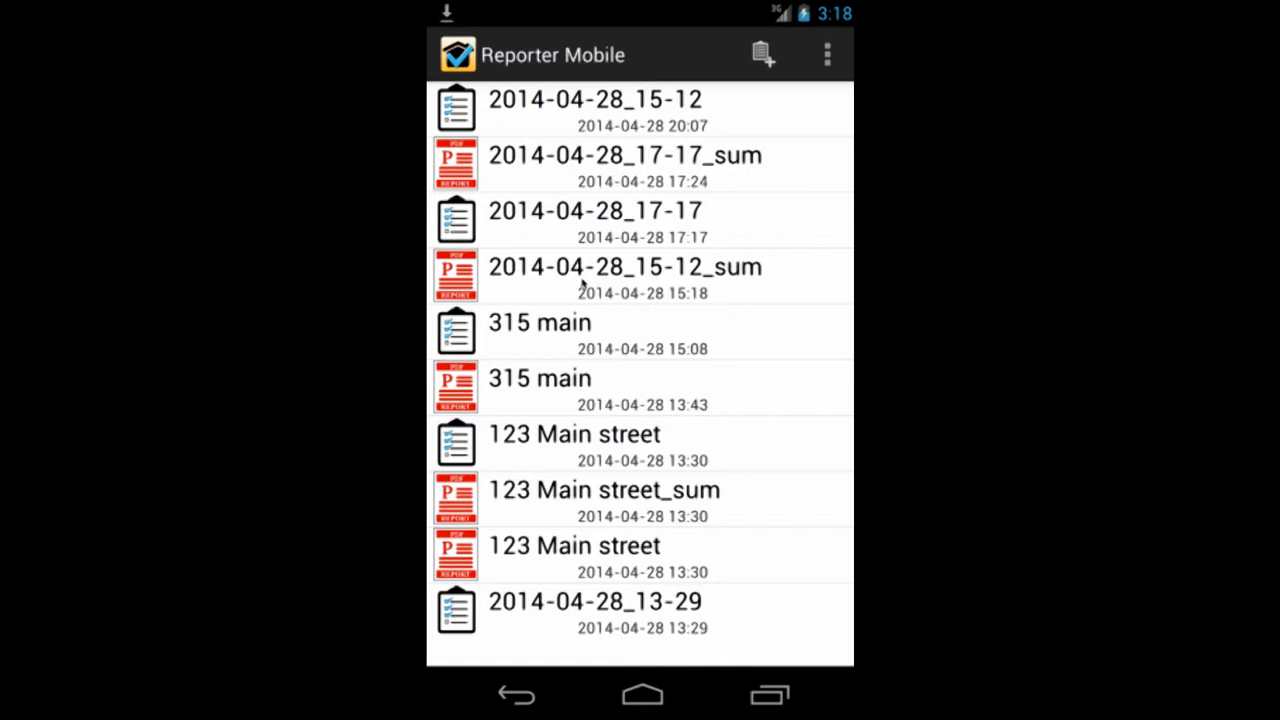
pyautogui.click(624, 276)
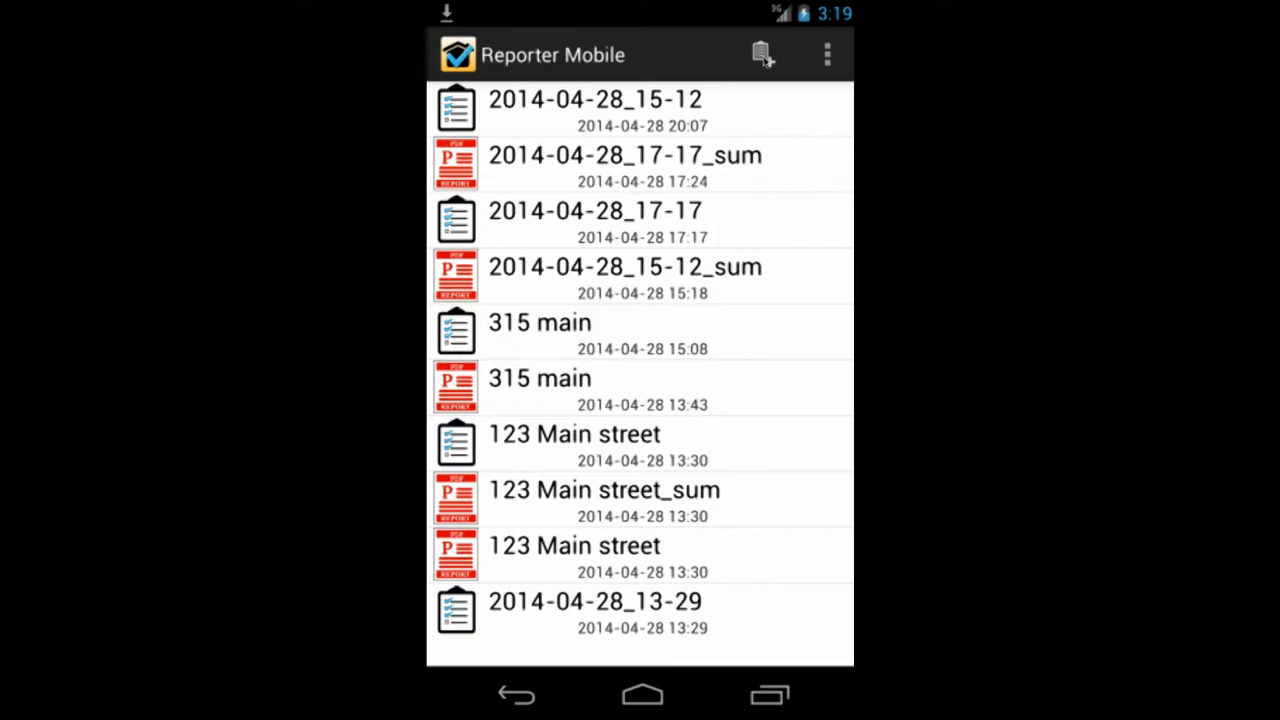
pyautogui.click(764, 56)
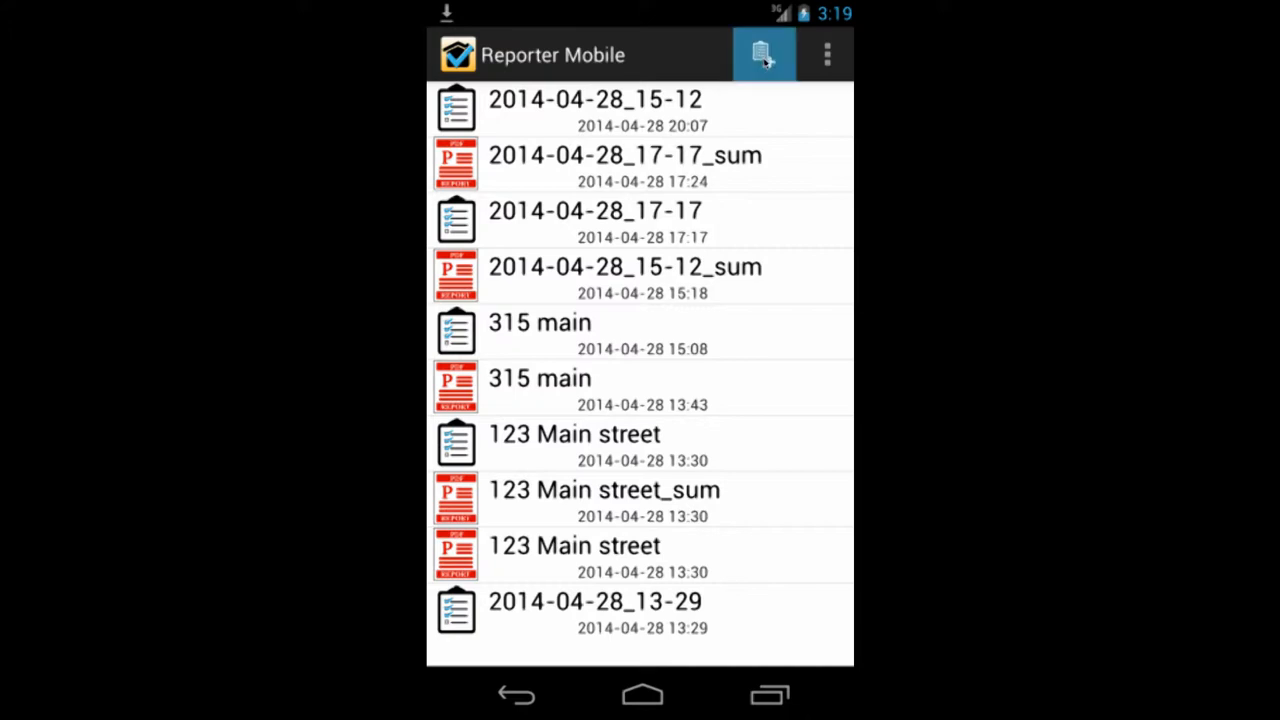
# - Create report 2014-04-30_15-19 from the Residential Room By Room Inspection template, keeping the suggested name
pyautogui.click(764, 54)
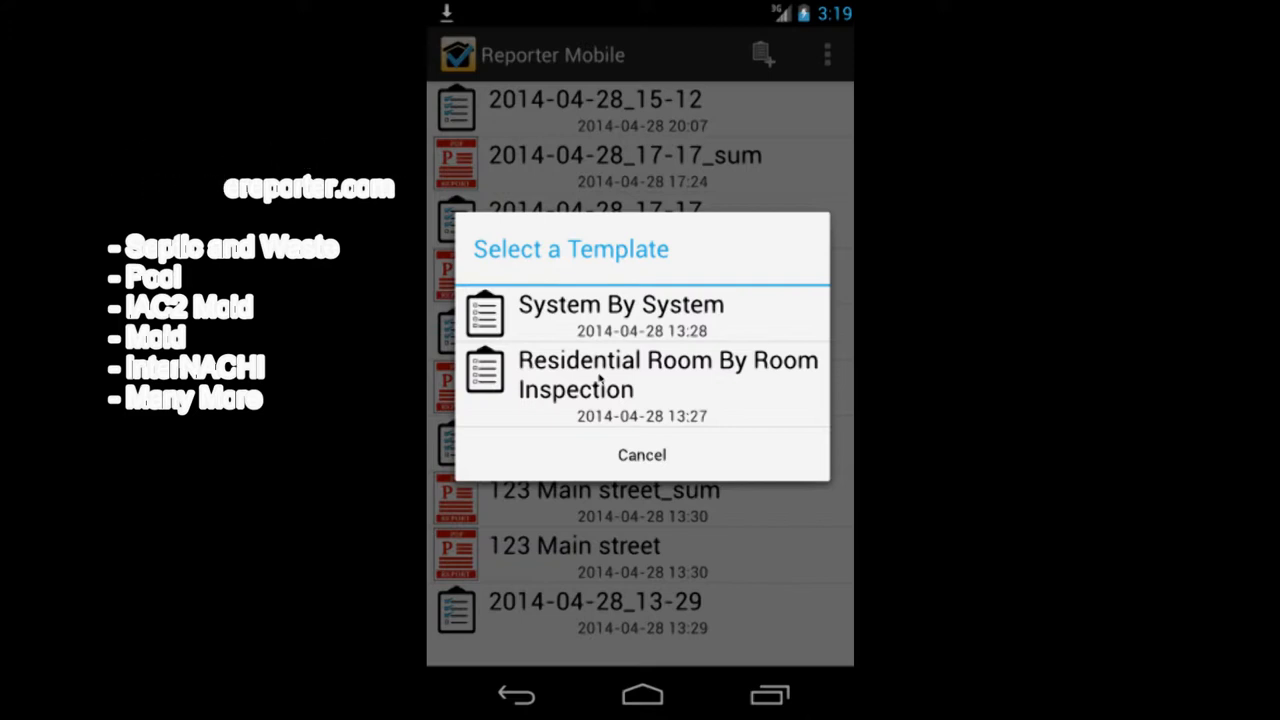
pyautogui.click(620, 304)
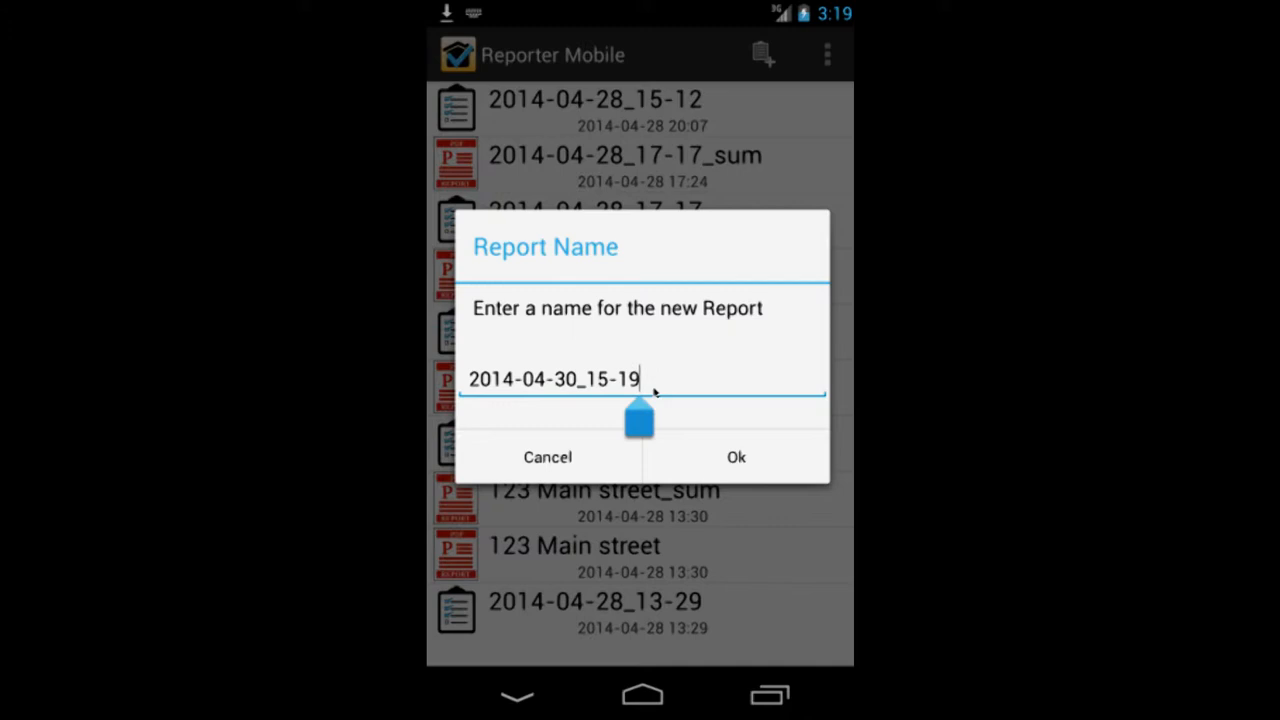
pyautogui.click(552, 378)
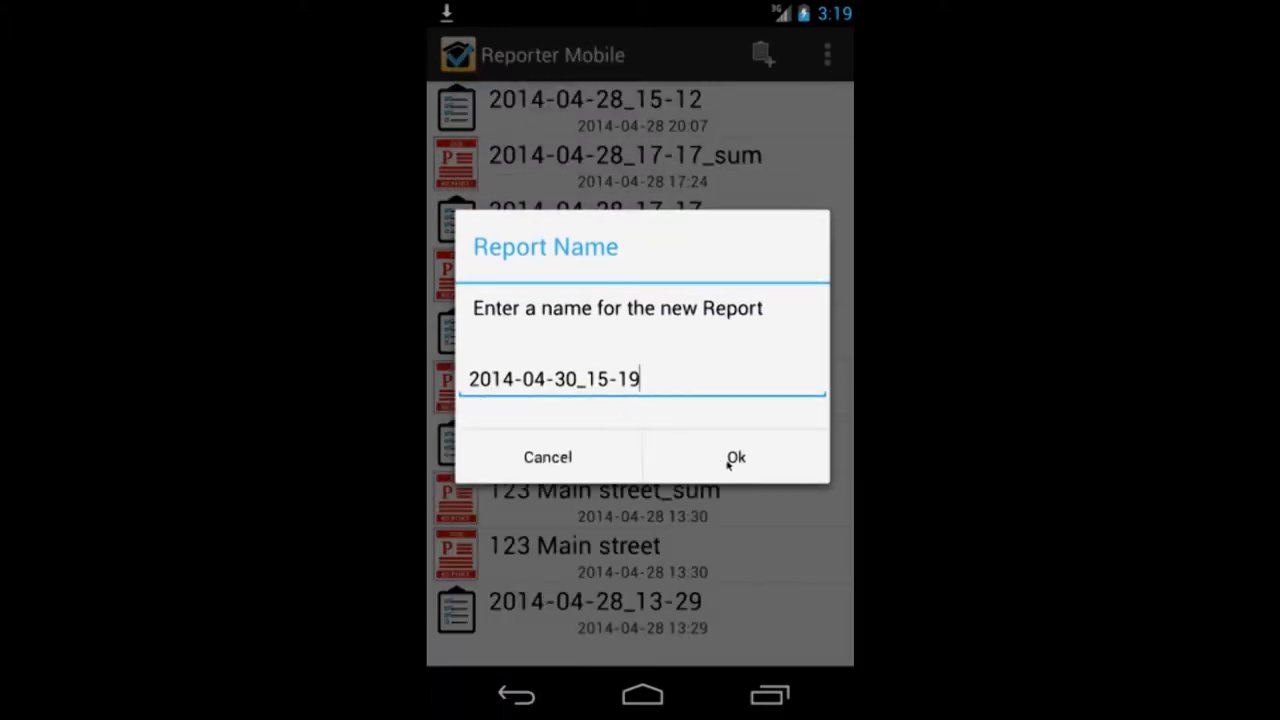
pyautogui.click(736, 456)
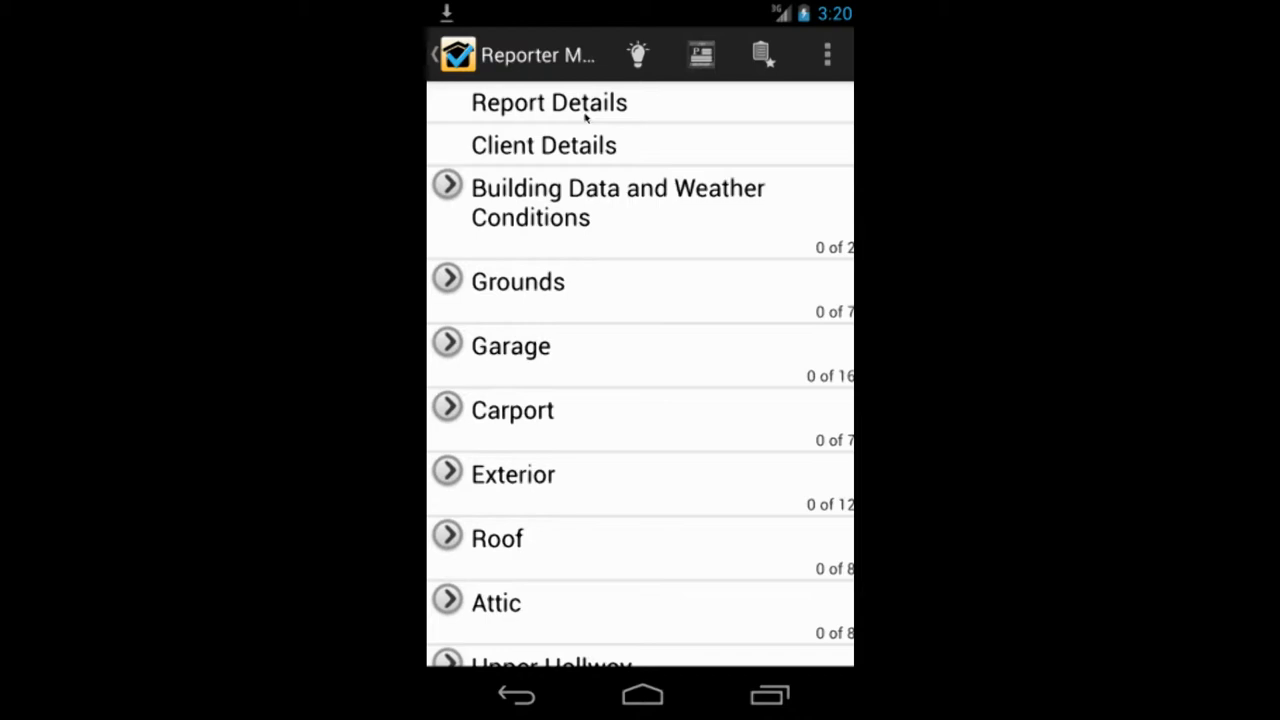
# - Bring up the Report Details form, dated 2014-04-30 with a 15:20 start time
pyautogui.click(548, 102)
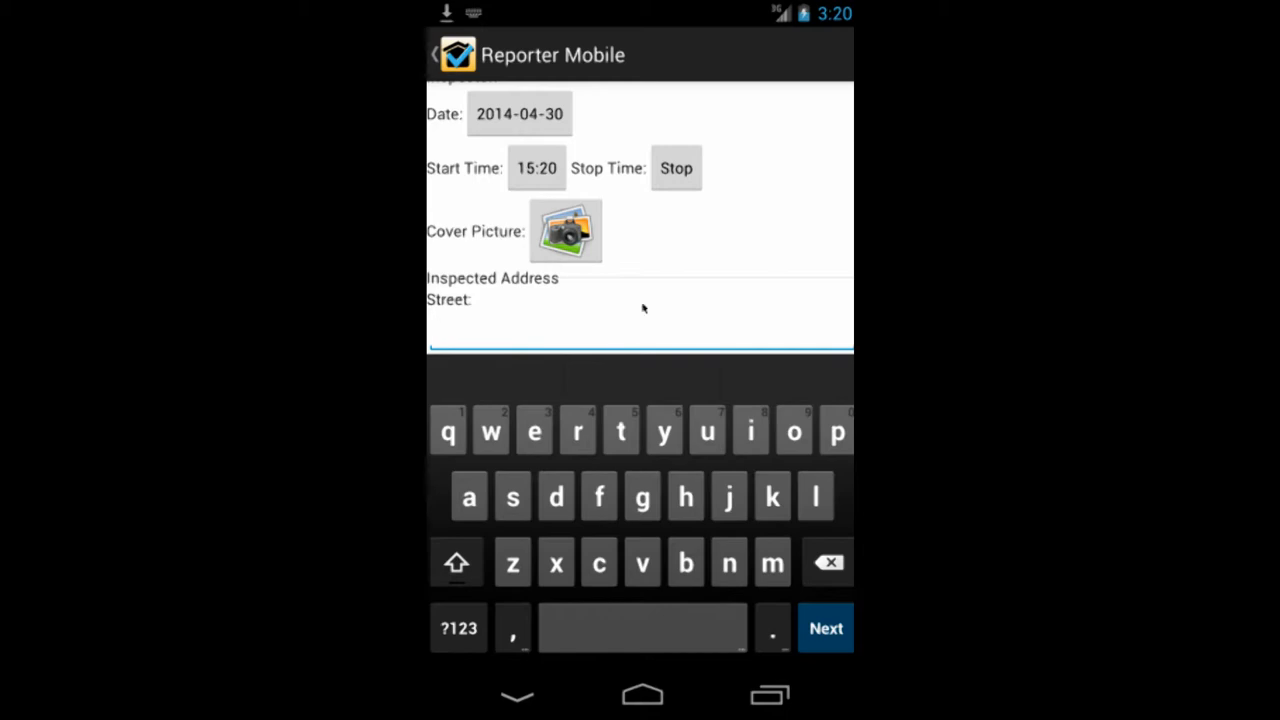
pyautogui.scroll(-3)
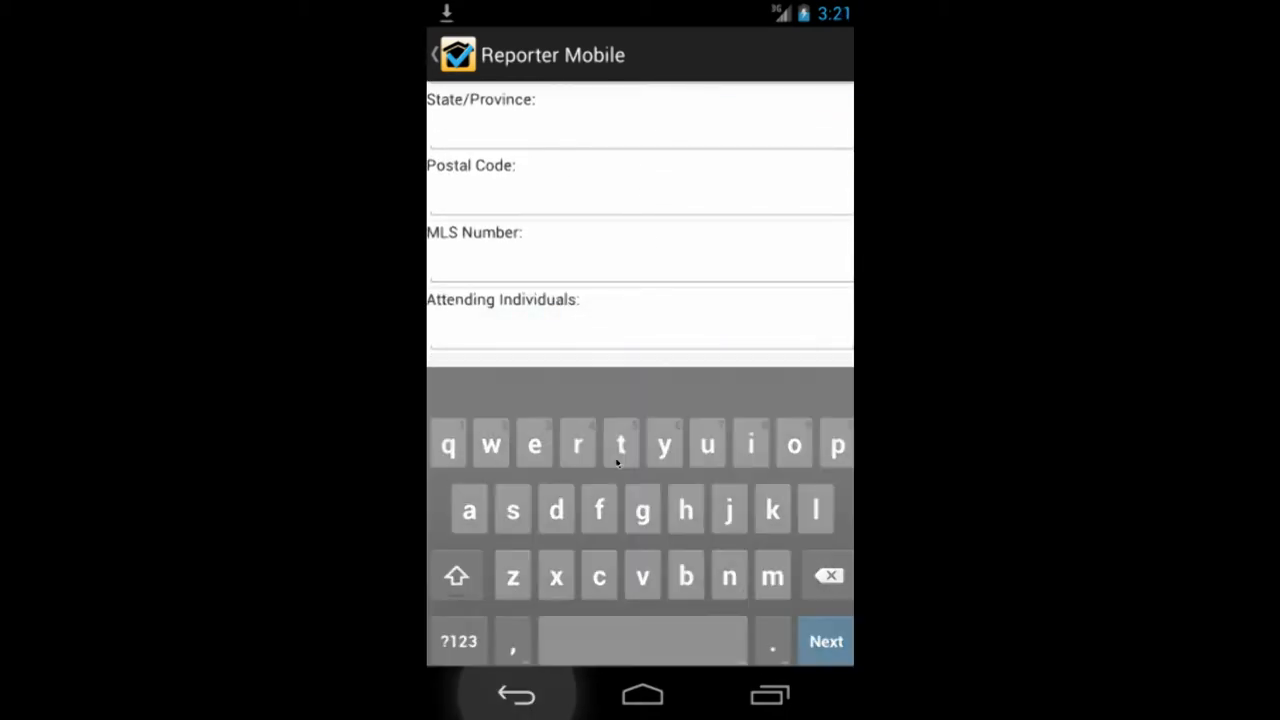
pyautogui.click(516, 696)
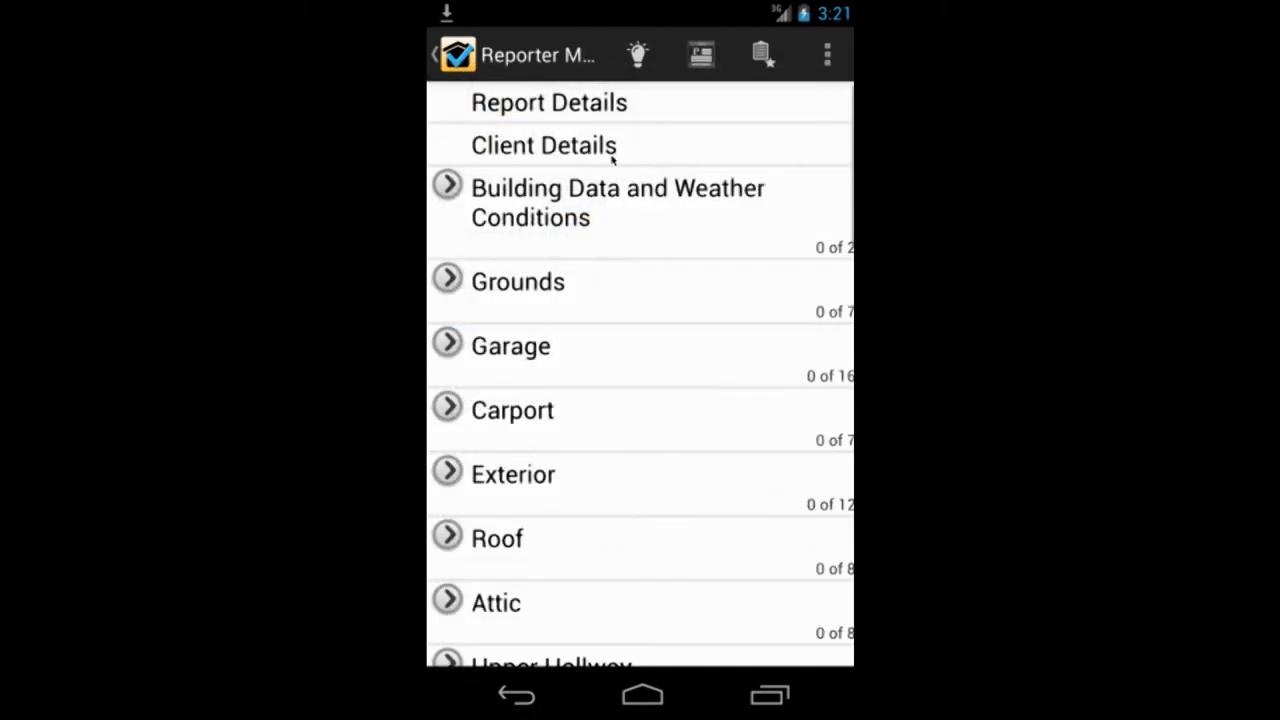
pyautogui.click(544, 144)
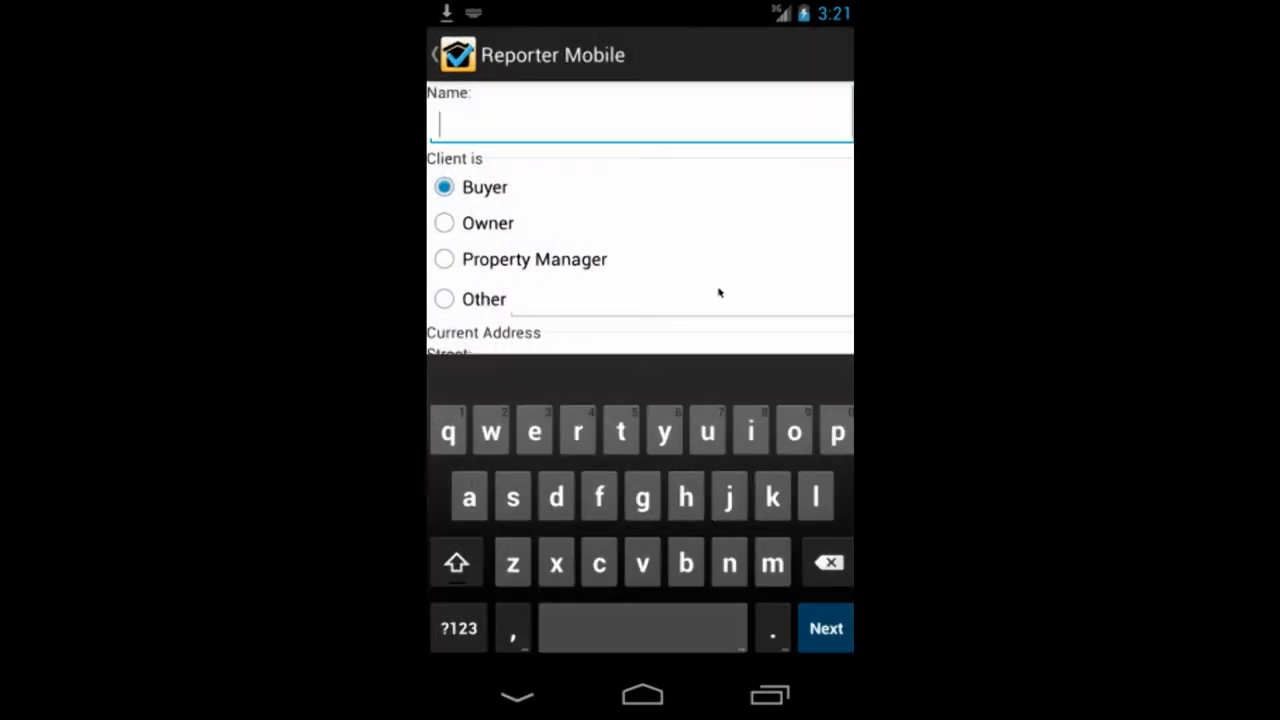
pyautogui.scroll(-3)
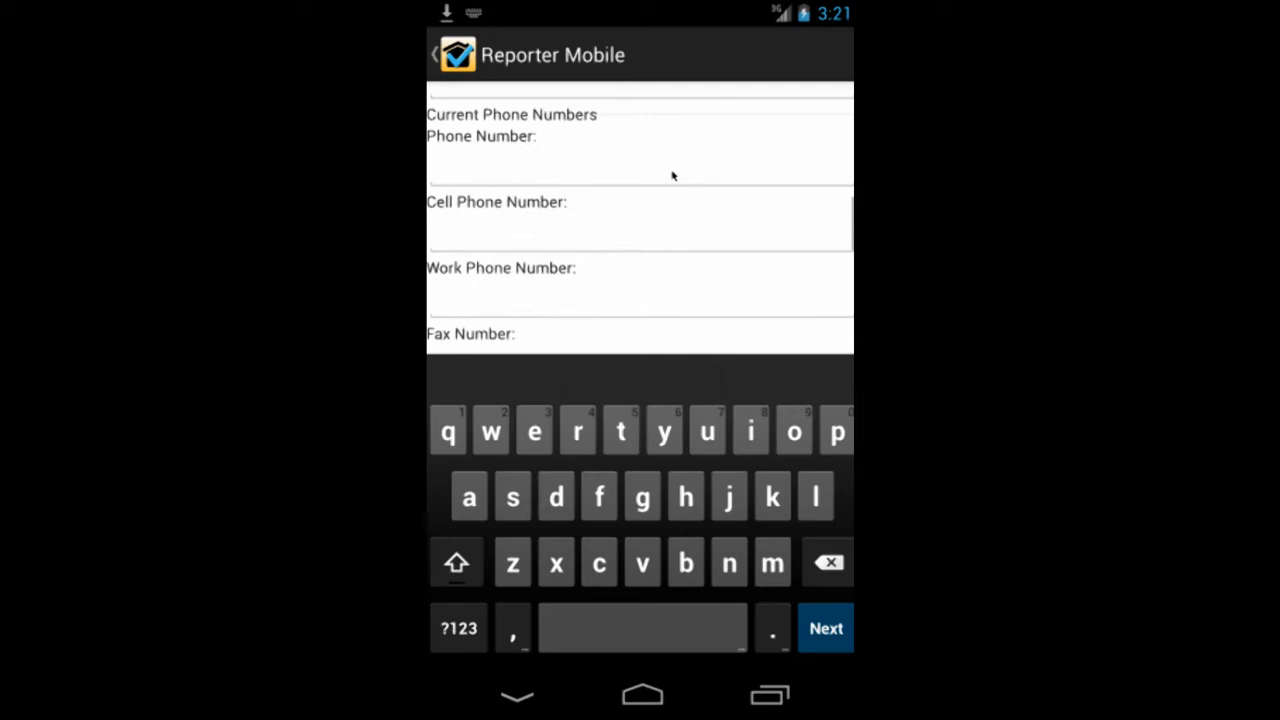
pyautogui.scroll(-3)
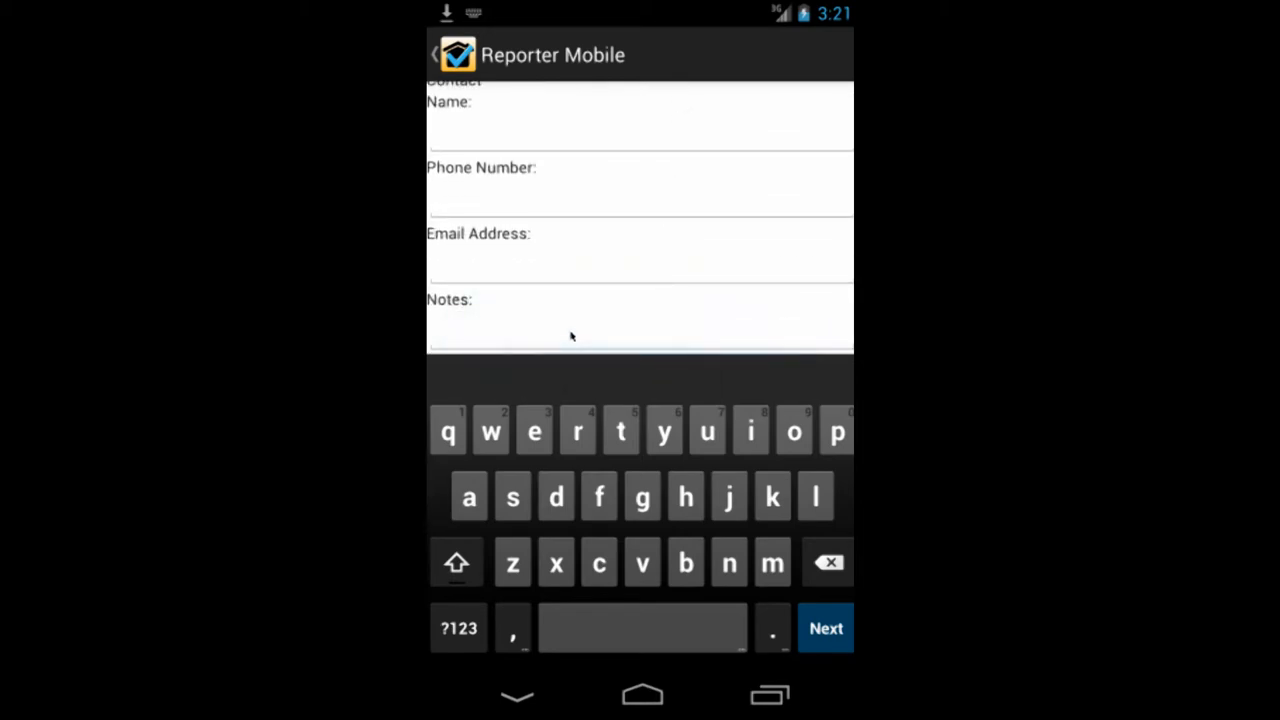
pyautogui.click(516, 696)
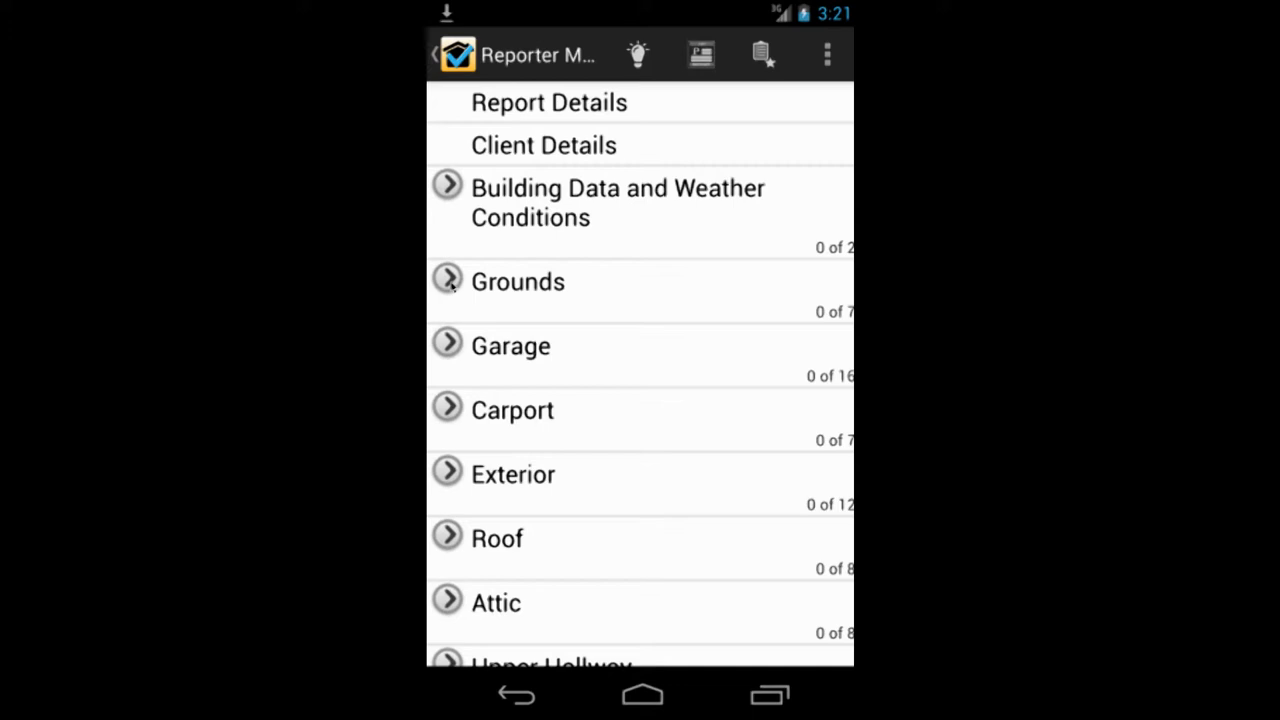
pyautogui.click(518, 280)
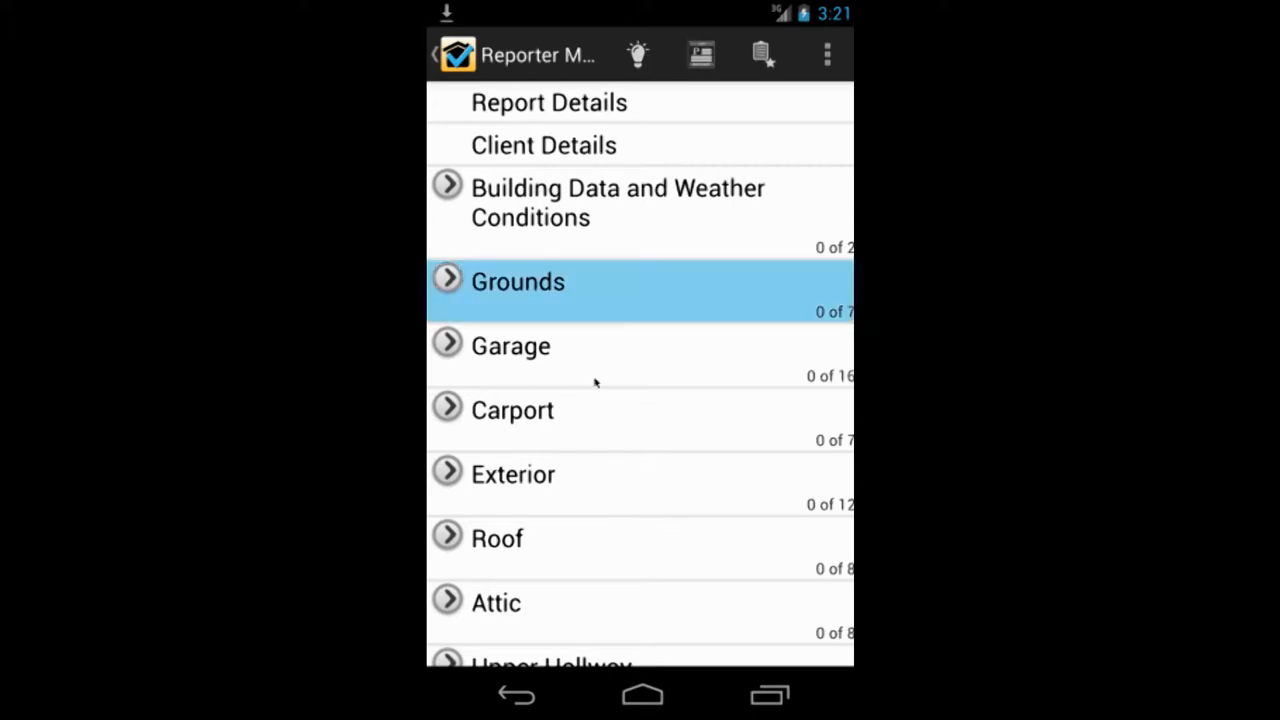
# - Expand Grounds and enter the empty Driveway / Parking inspection form
pyautogui.click(518, 280)
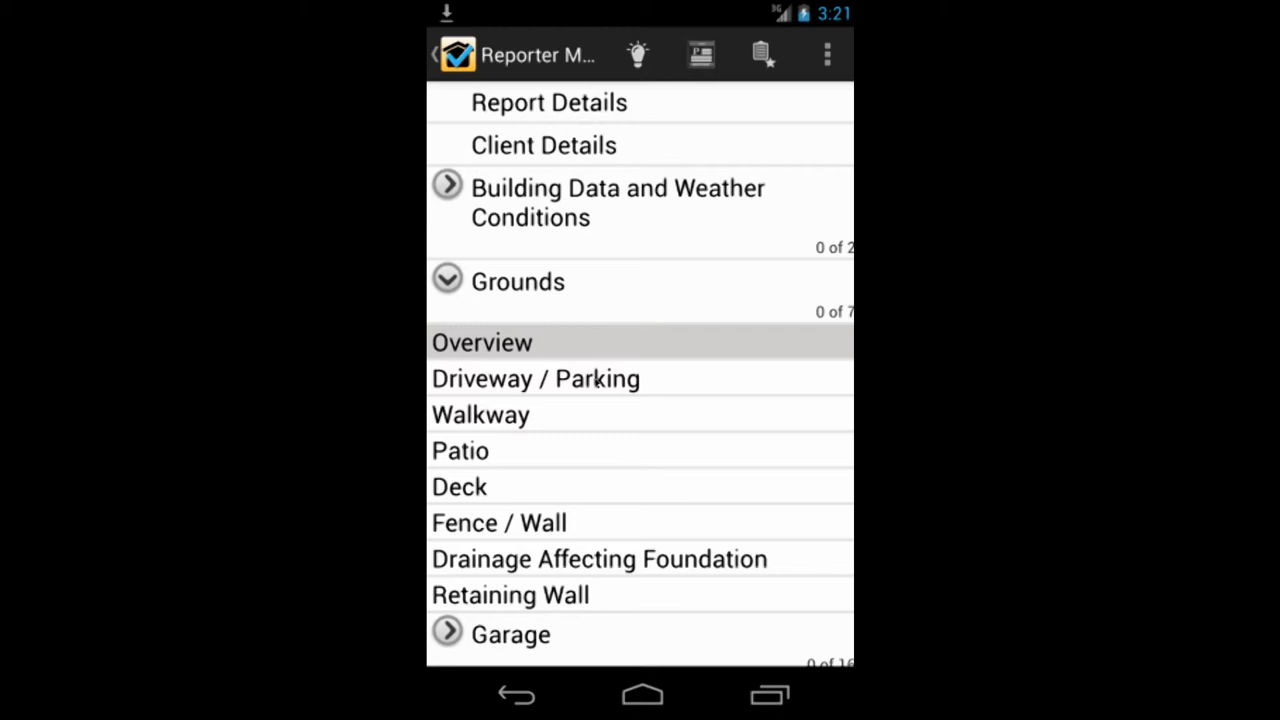
pyautogui.click(536, 378)
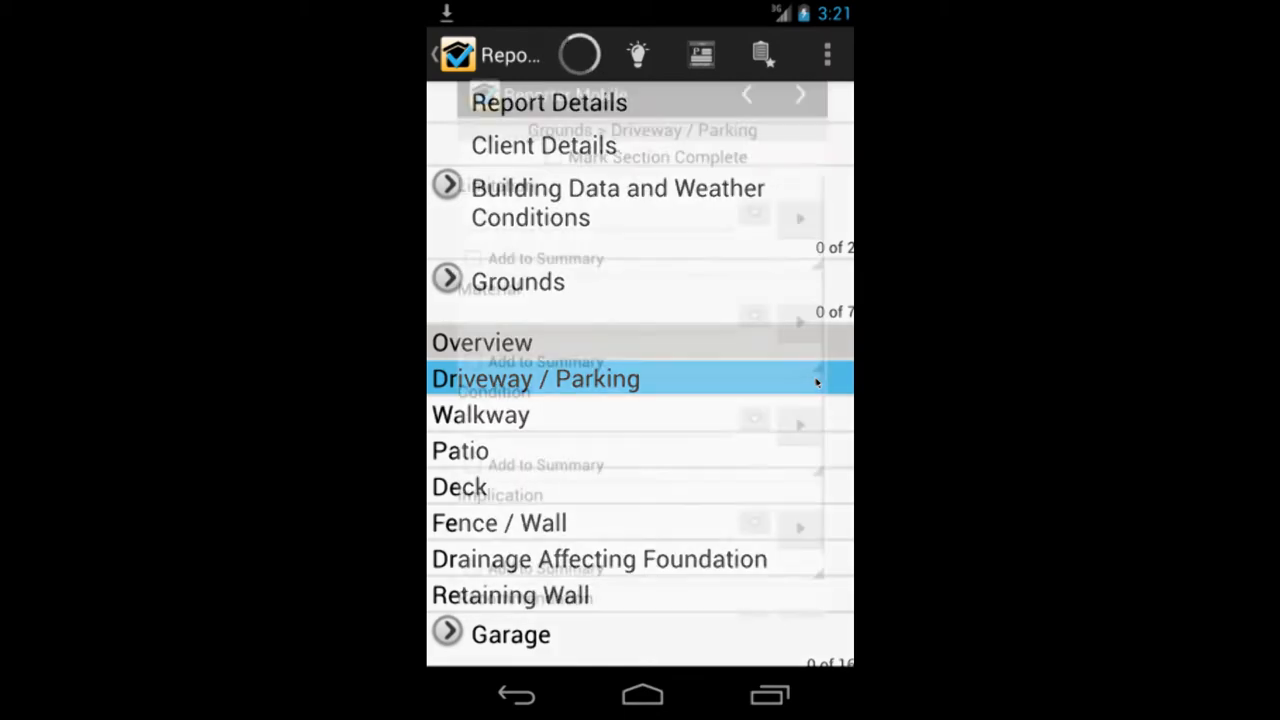
pyautogui.click(534, 378)
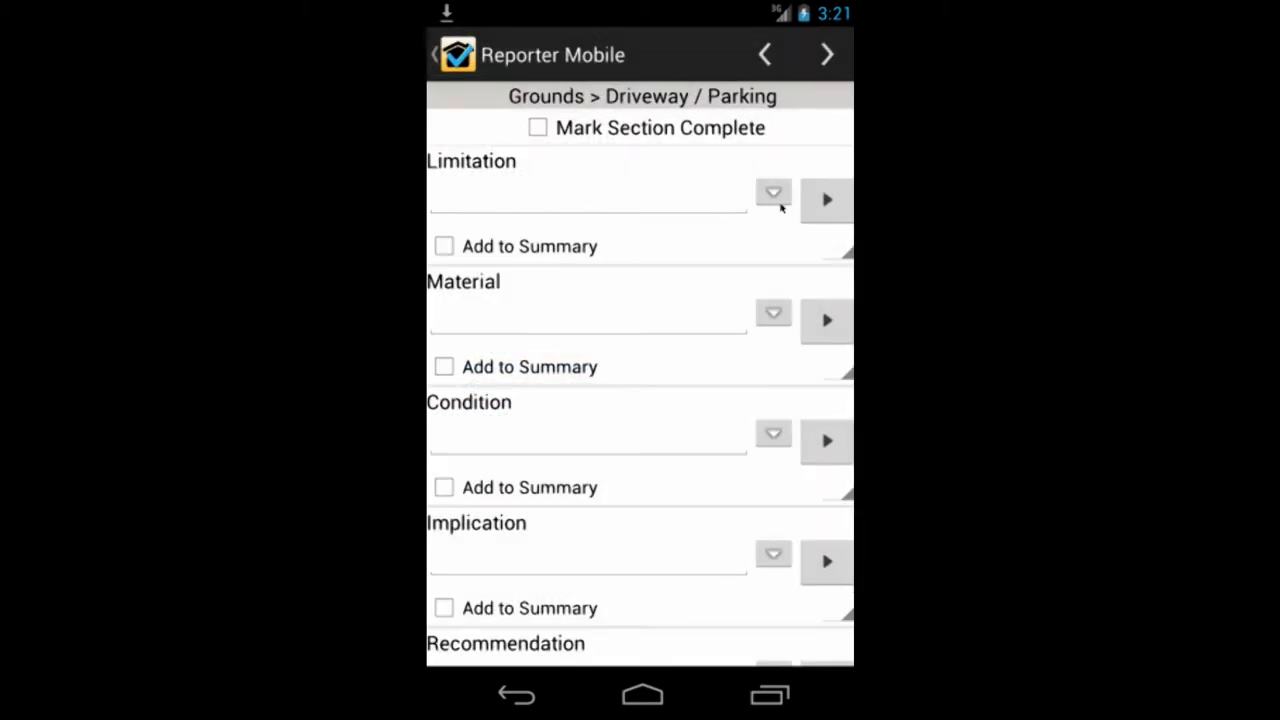
pyautogui.moveTo(784, 220)
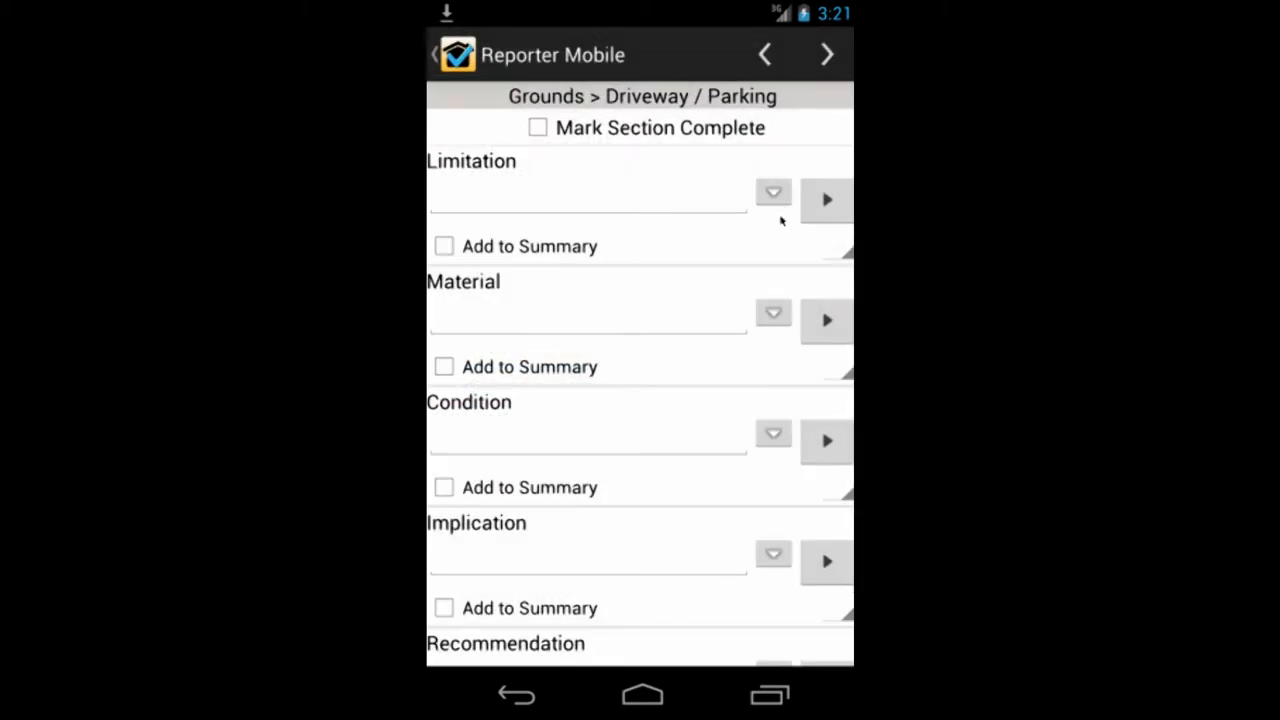
# - Choose 'Recommend that this item be repaired or replaced' and add the Asphalt material to the summary
pyautogui.click(772, 192)
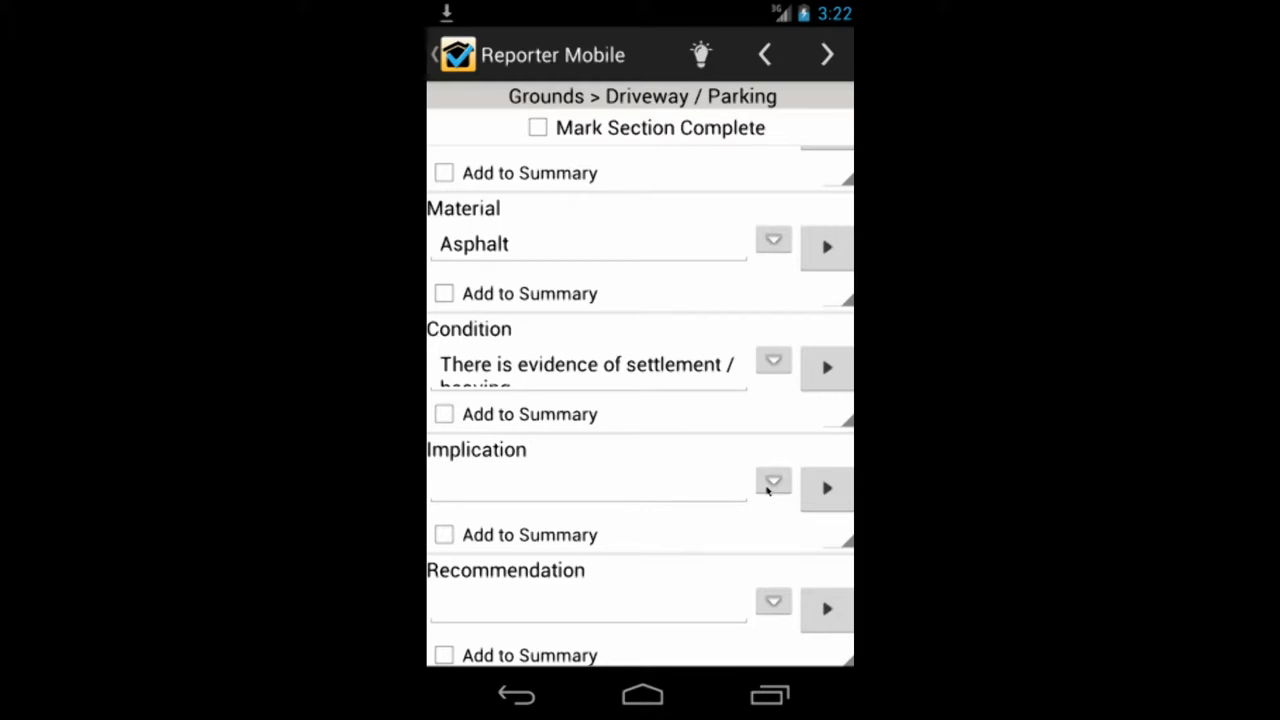
pyautogui.click(772, 482)
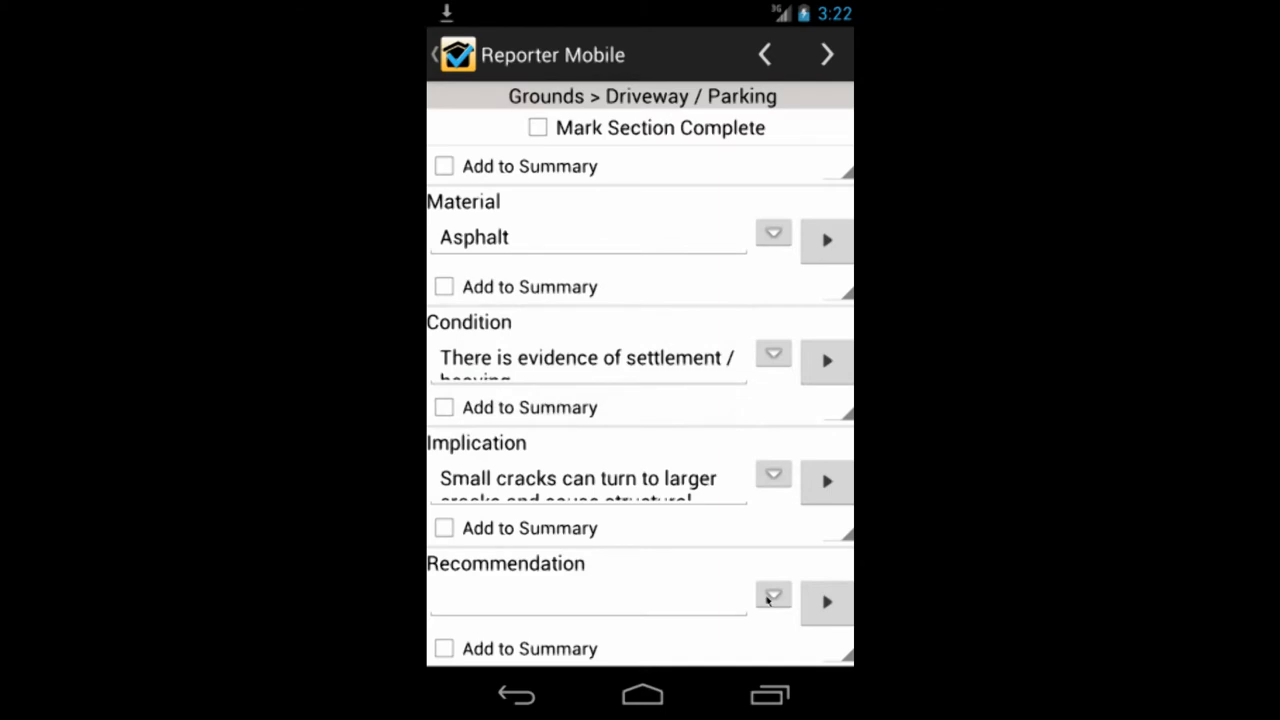
pyautogui.click(772, 596)
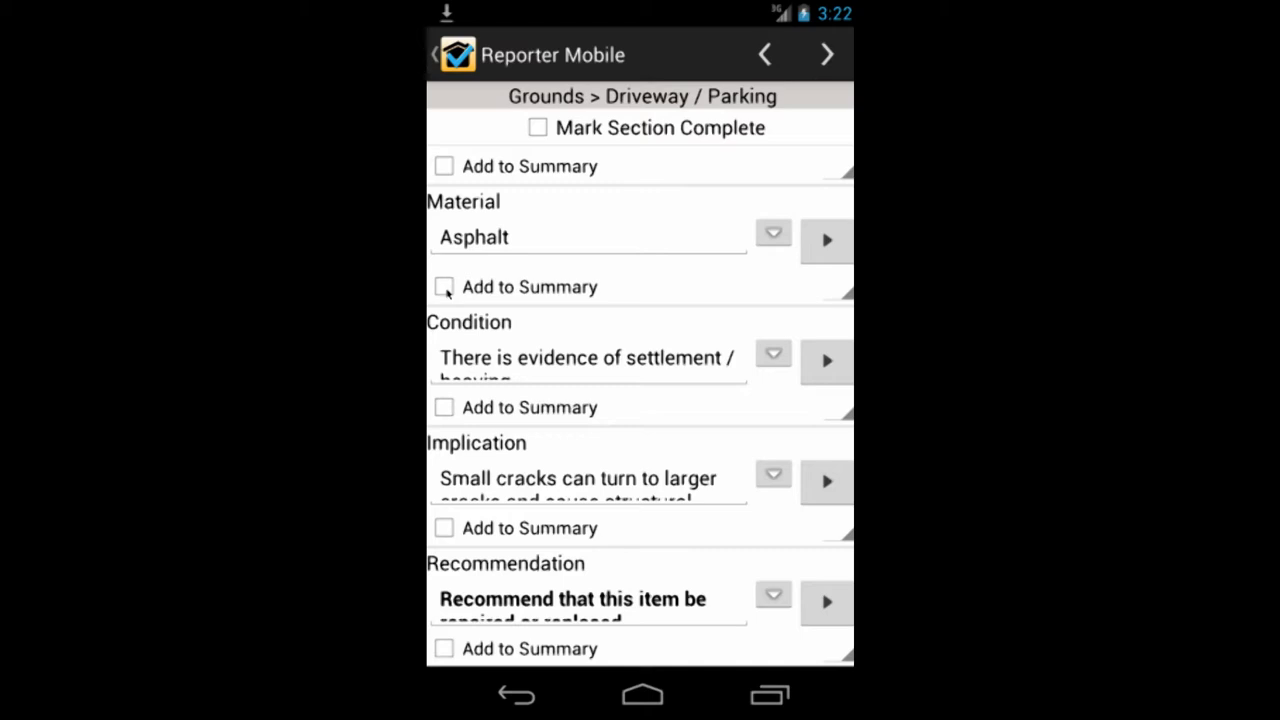
pyautogui.click(444, 286)
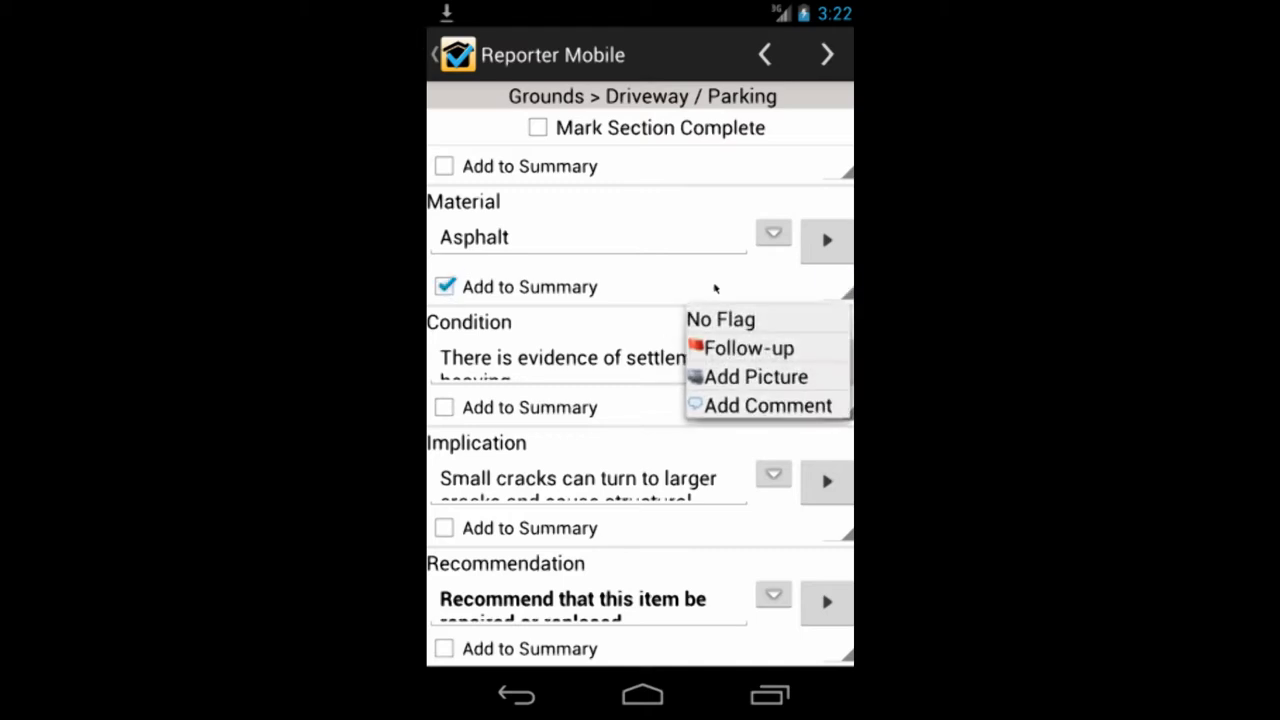
pyautogui.moveTo(658, 296)
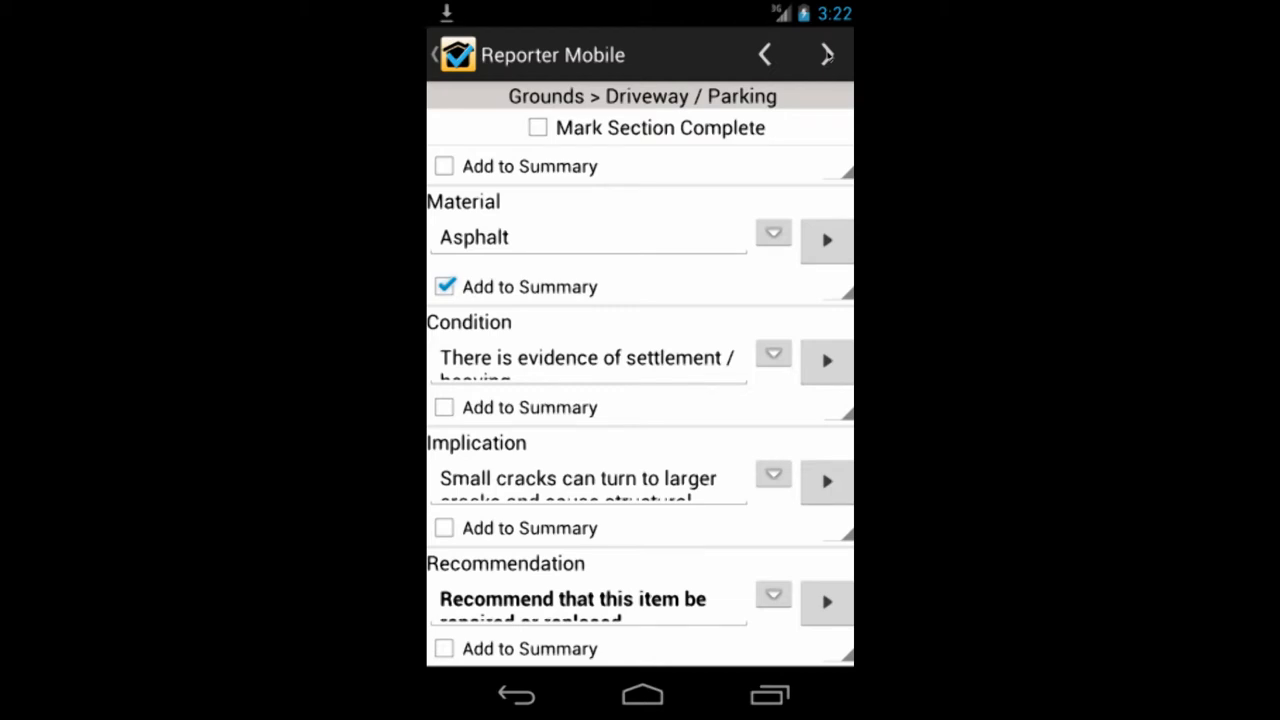
# - Mark Driveway / Parking complete, move to Walkway and toggle its completion mark on then off
pyautogui.click(826, 54)
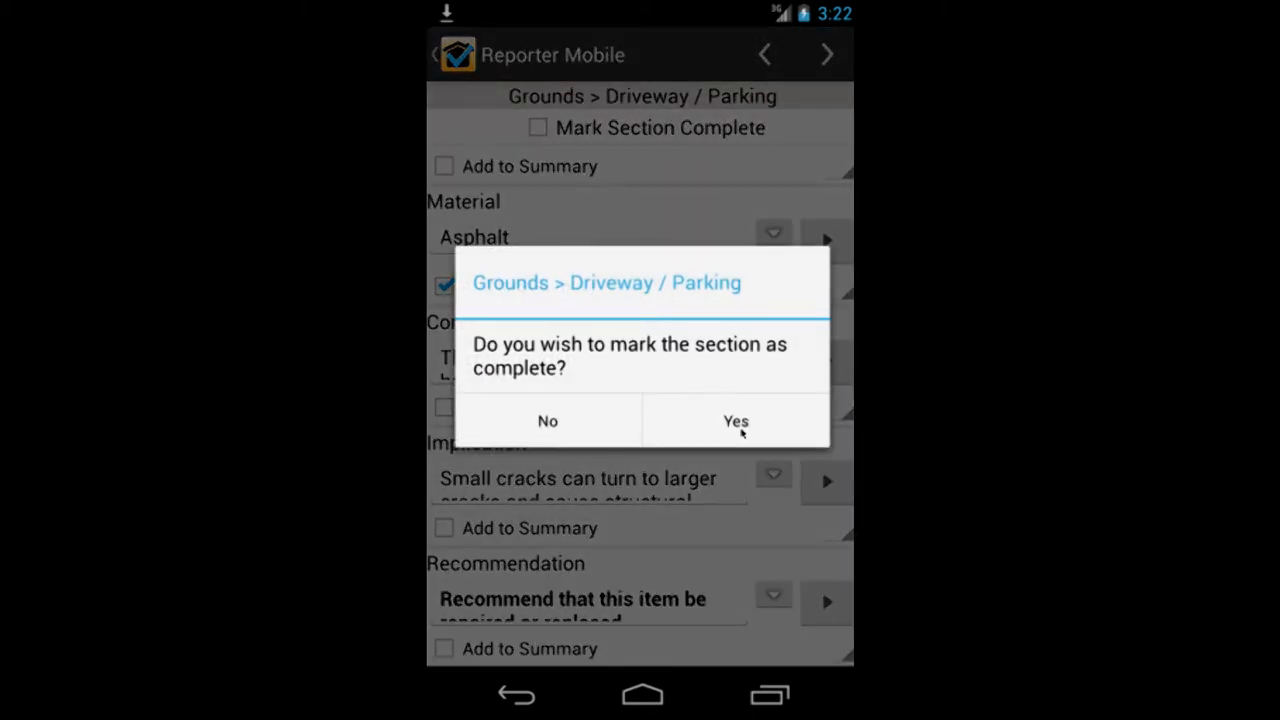
pyautogui.click(736, 420)
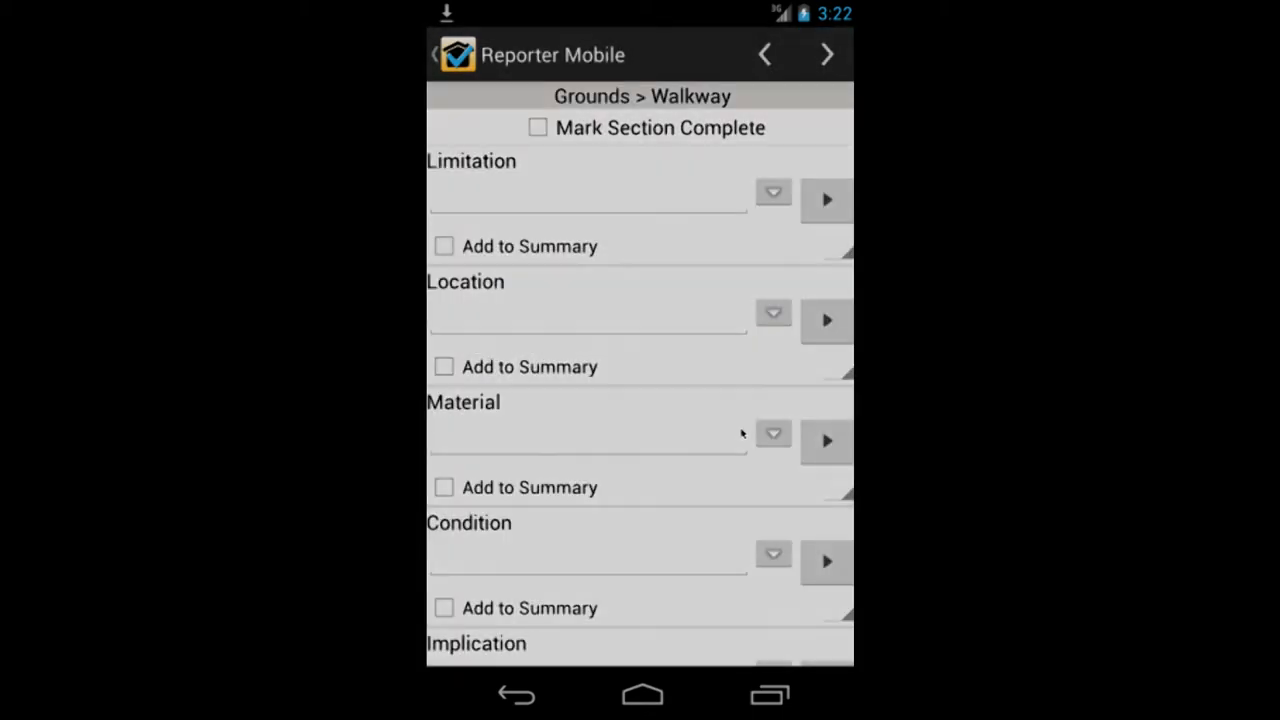
pyautogui.click(538, 128)
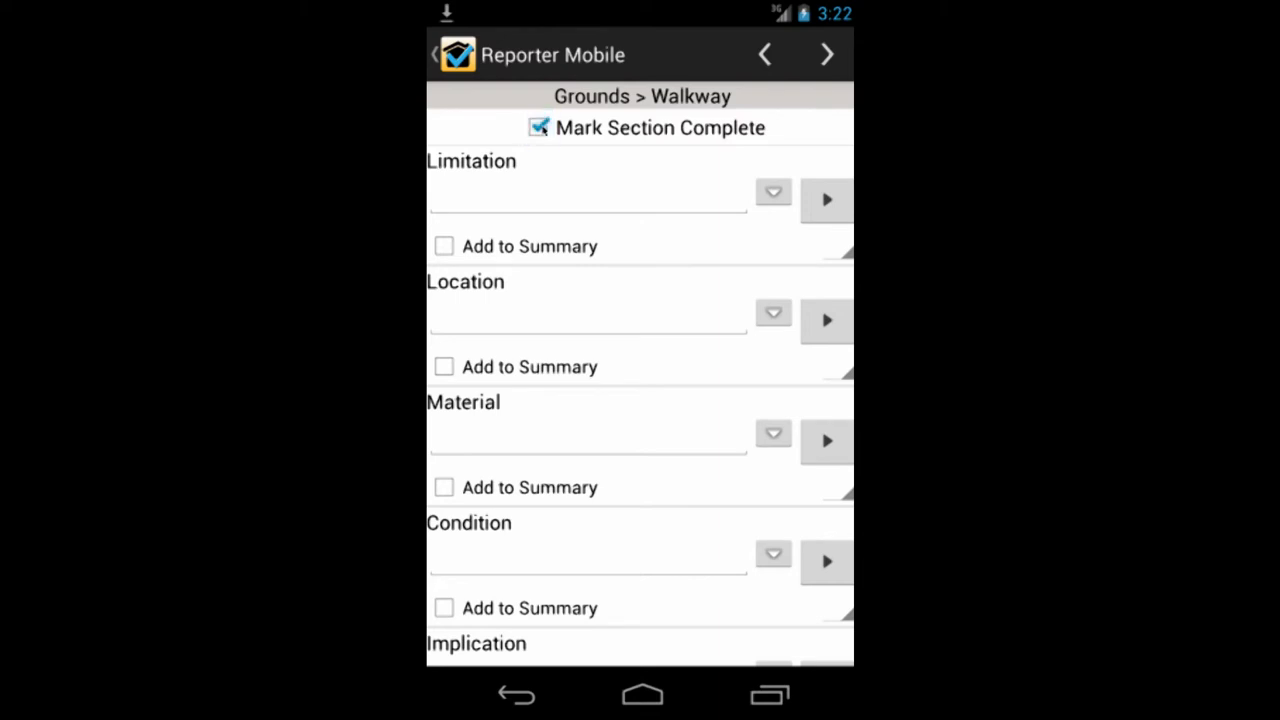
pyautogui.click(538, 128)
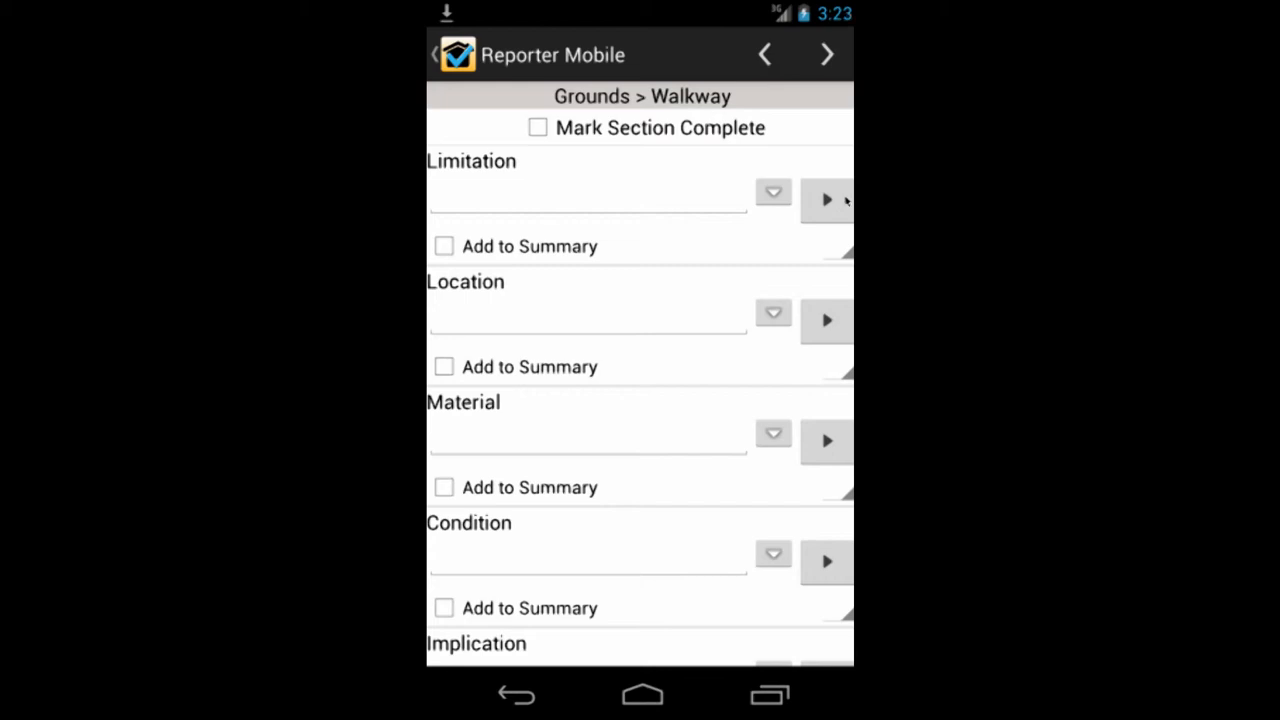
# - Enter 'test' in the Walkway Limitation item and dismiss the Personal Notes prompt
pyautogui.click(826, 200)
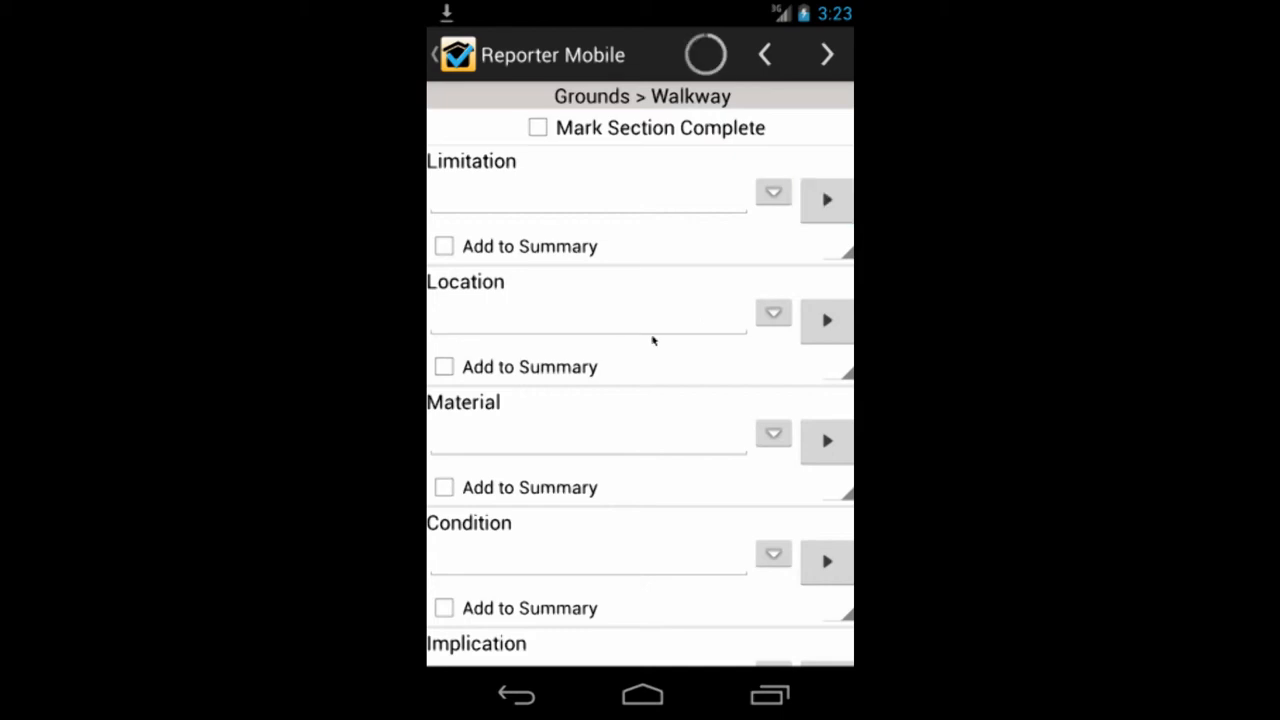
pyautogui.click(826, 200)
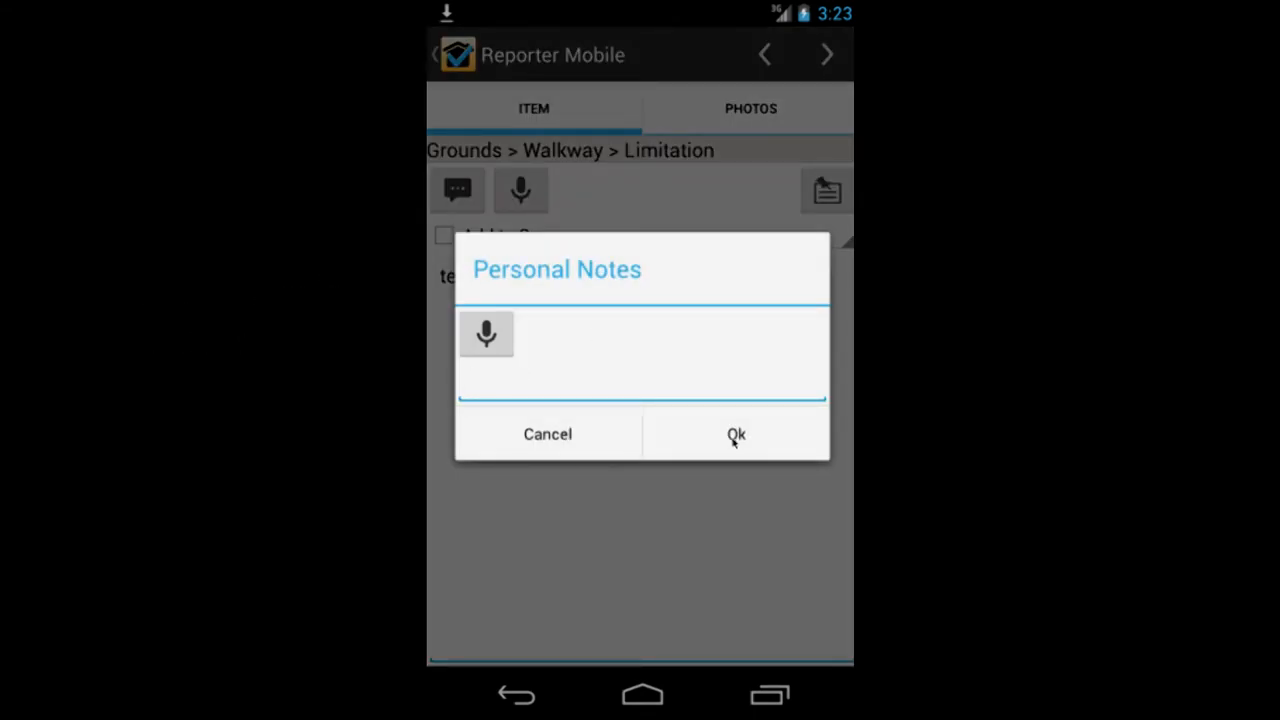
pyautogui.click(736, 434)
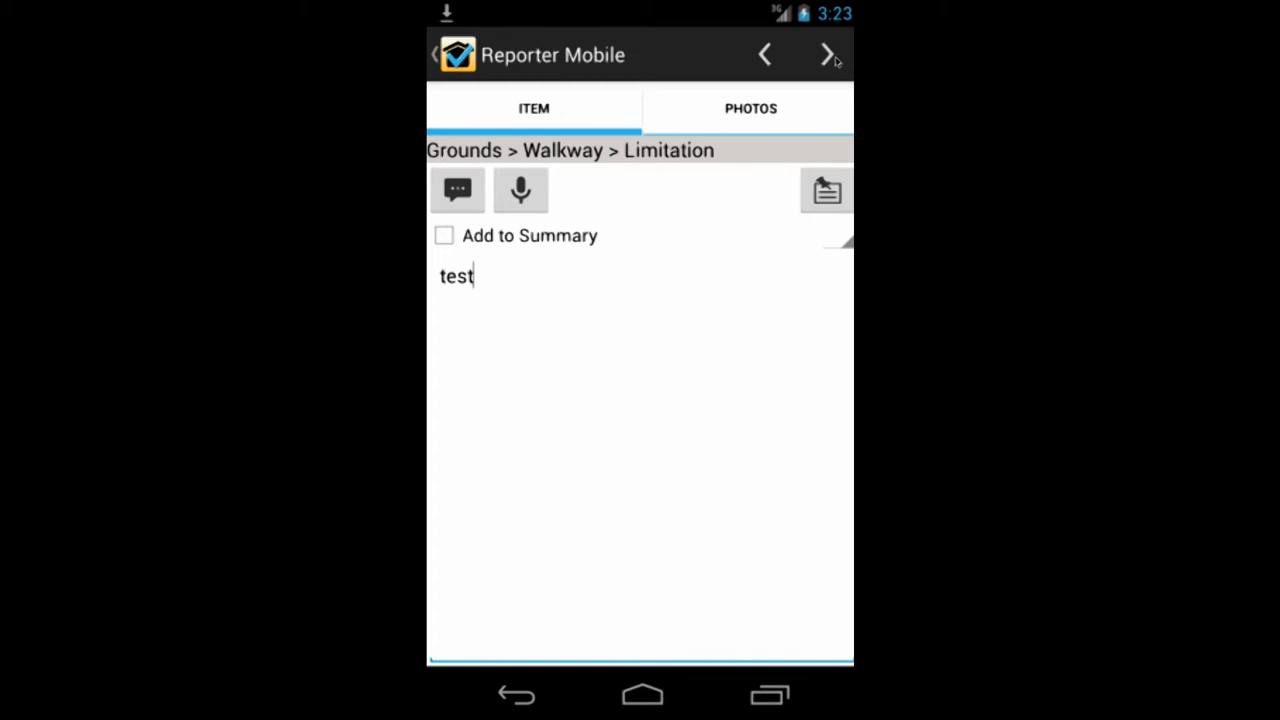
pyautogui.moveTo(590, 268)
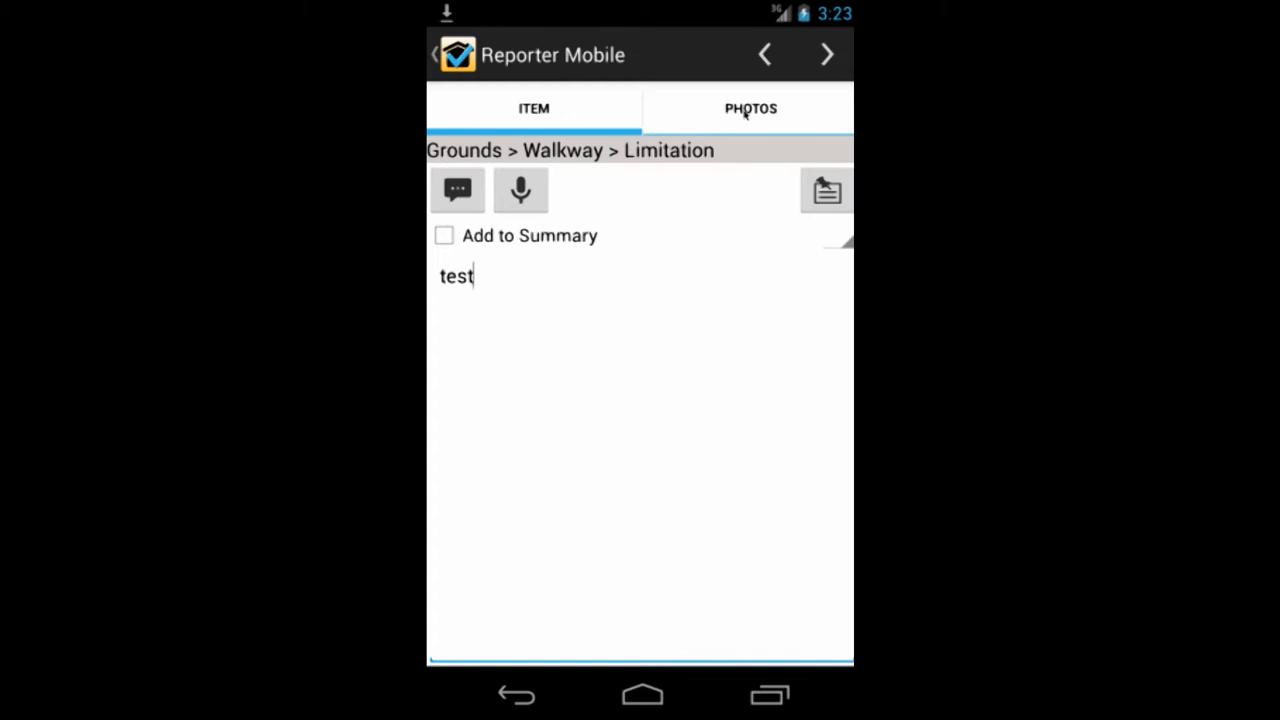
# - Check the item's Photos view, then return to its text details and the Walkway form
pyautogui.click(750, 108)
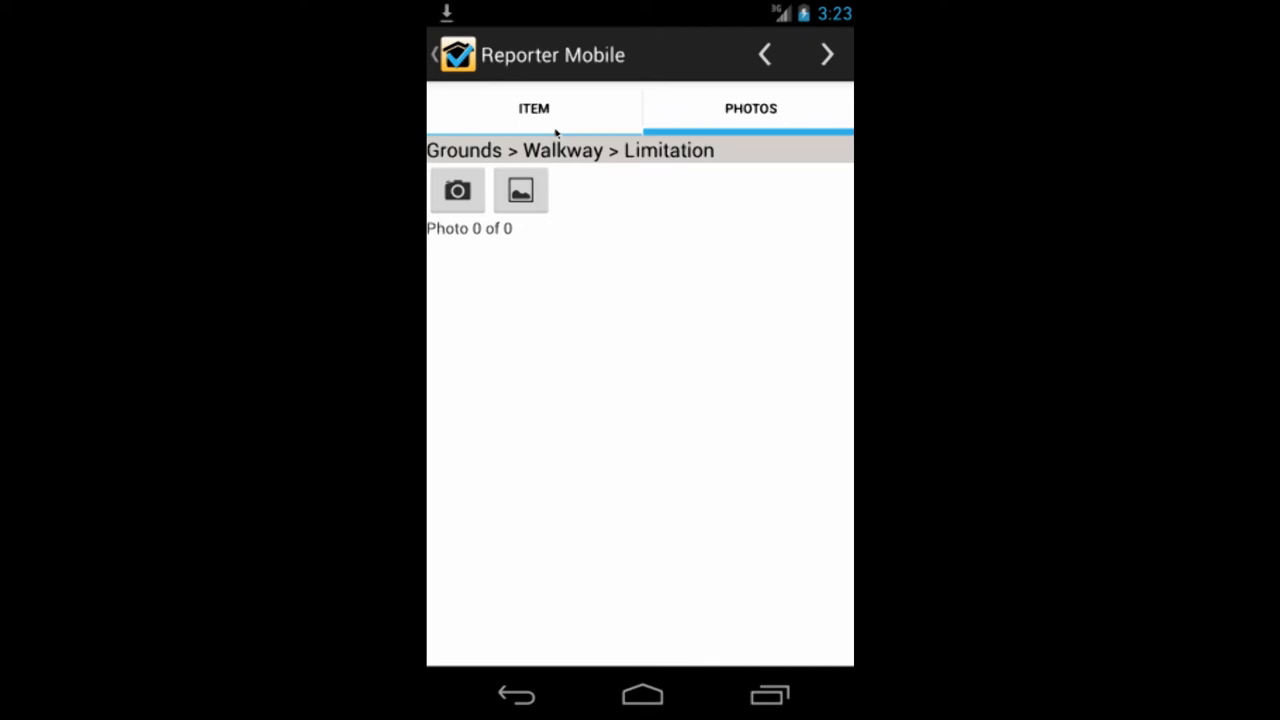
pyautogui.click(534, 108)
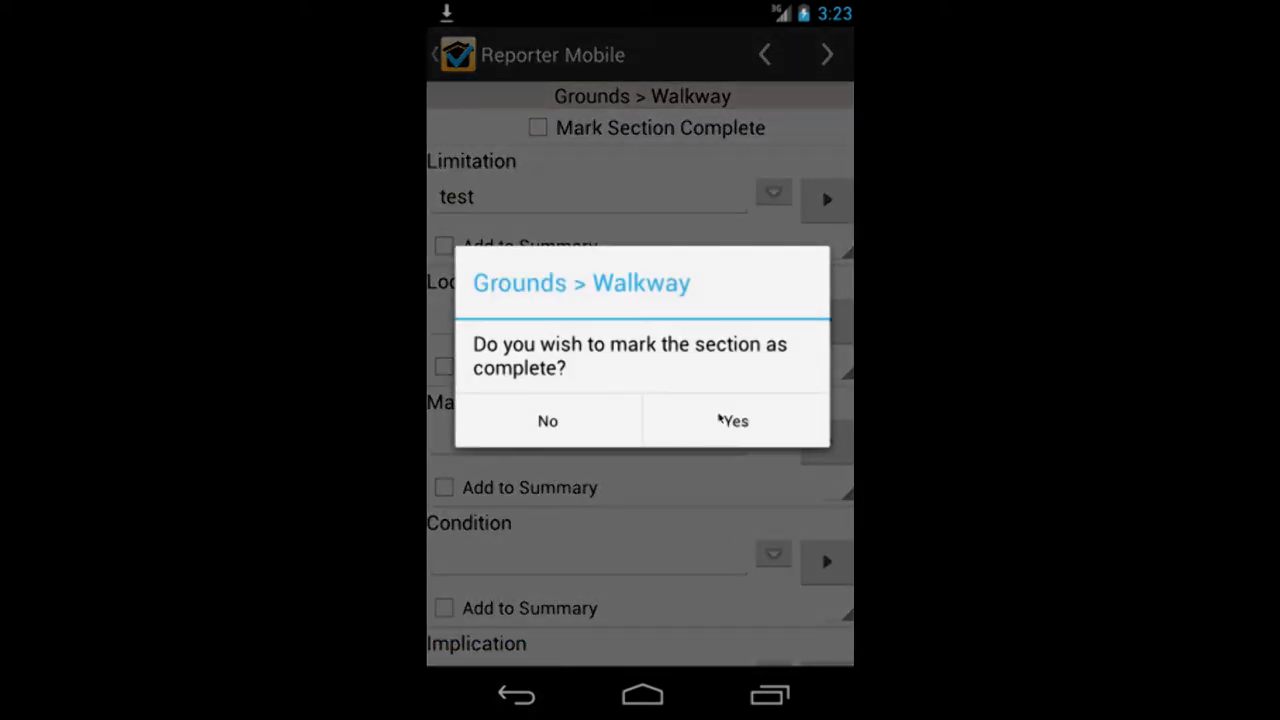
# - Confirm Walkway as complete, returning to the section list with the trial-mode notice
pyautogui.click(732, 420)
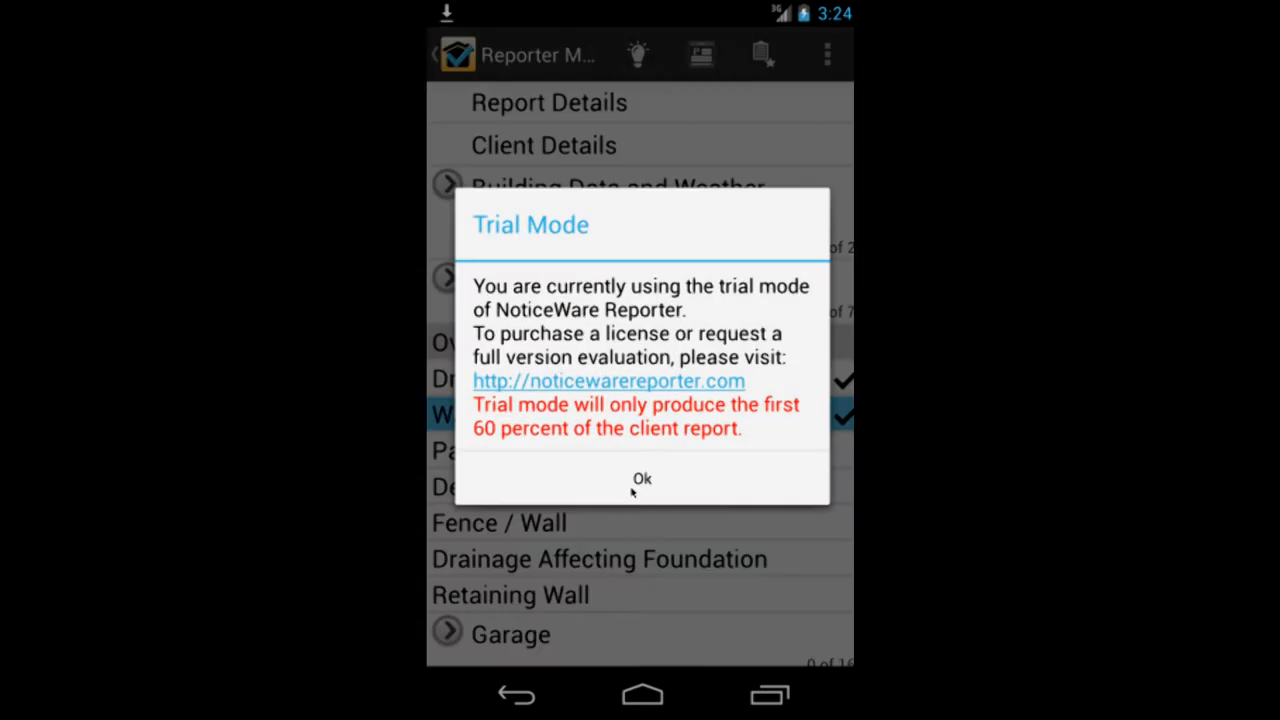
# - Dismiss the Trial Mode notice, generate the PDF and show 2014-04-30_15-19 atop the saved reports
pyautogui.click(642, 478)
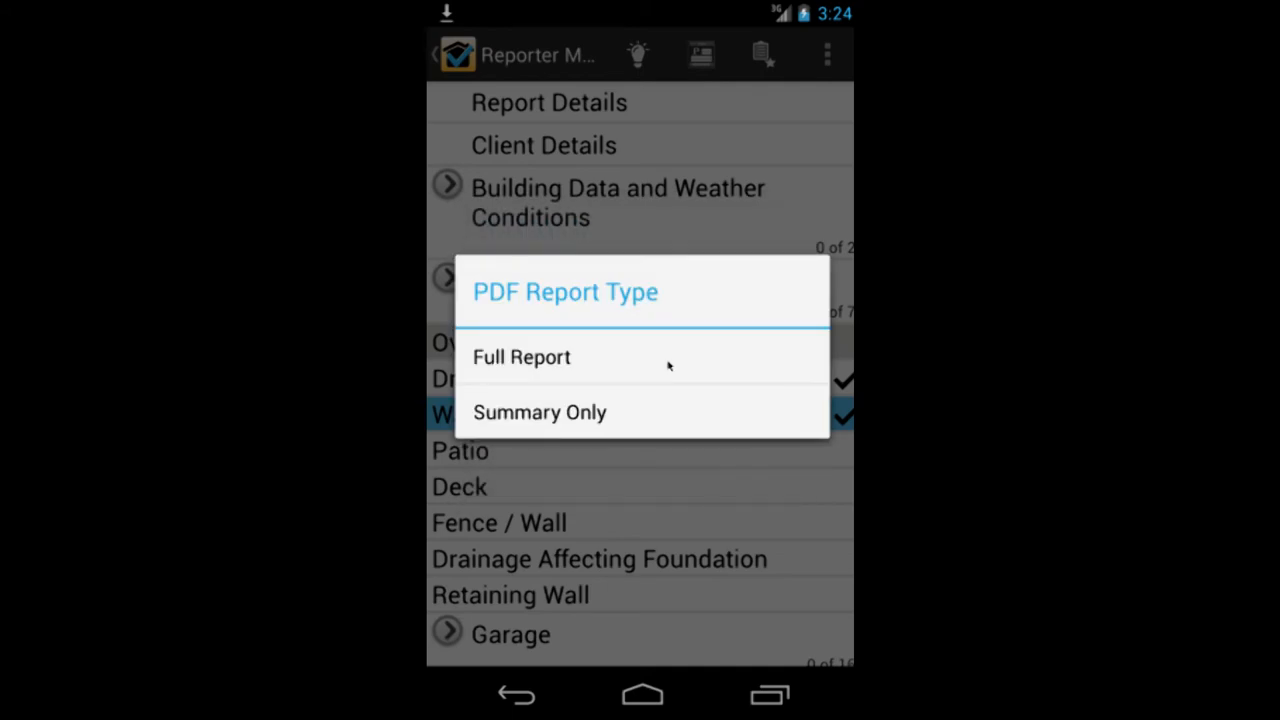
pyautogui.moveTo(664, 428)
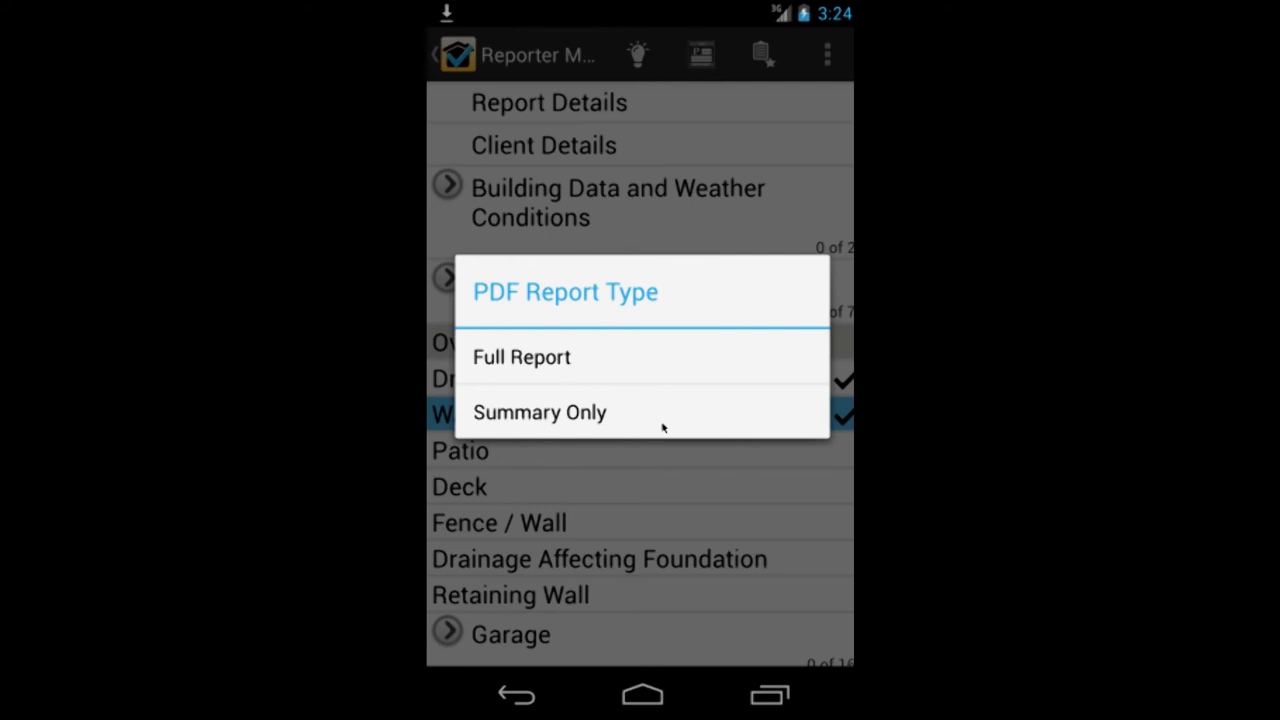
pyautogui.moveTo(672, 472)
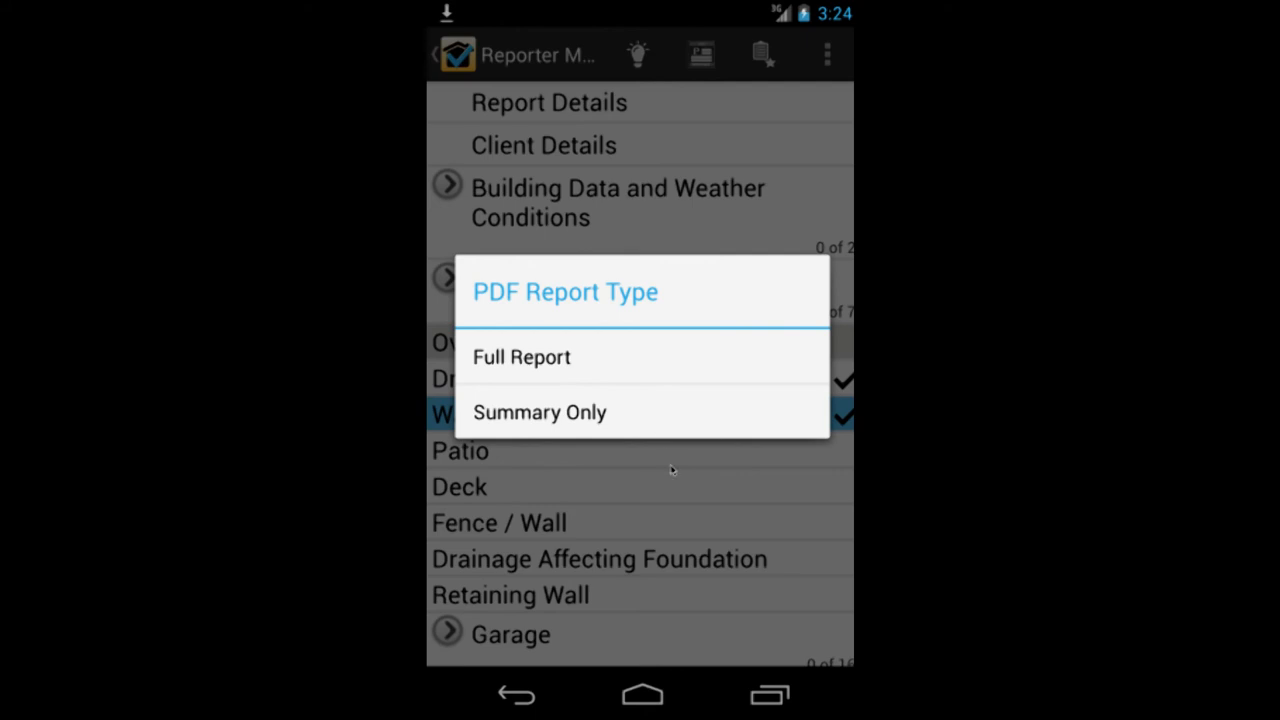
pyautogui.moveTo(698, 464)
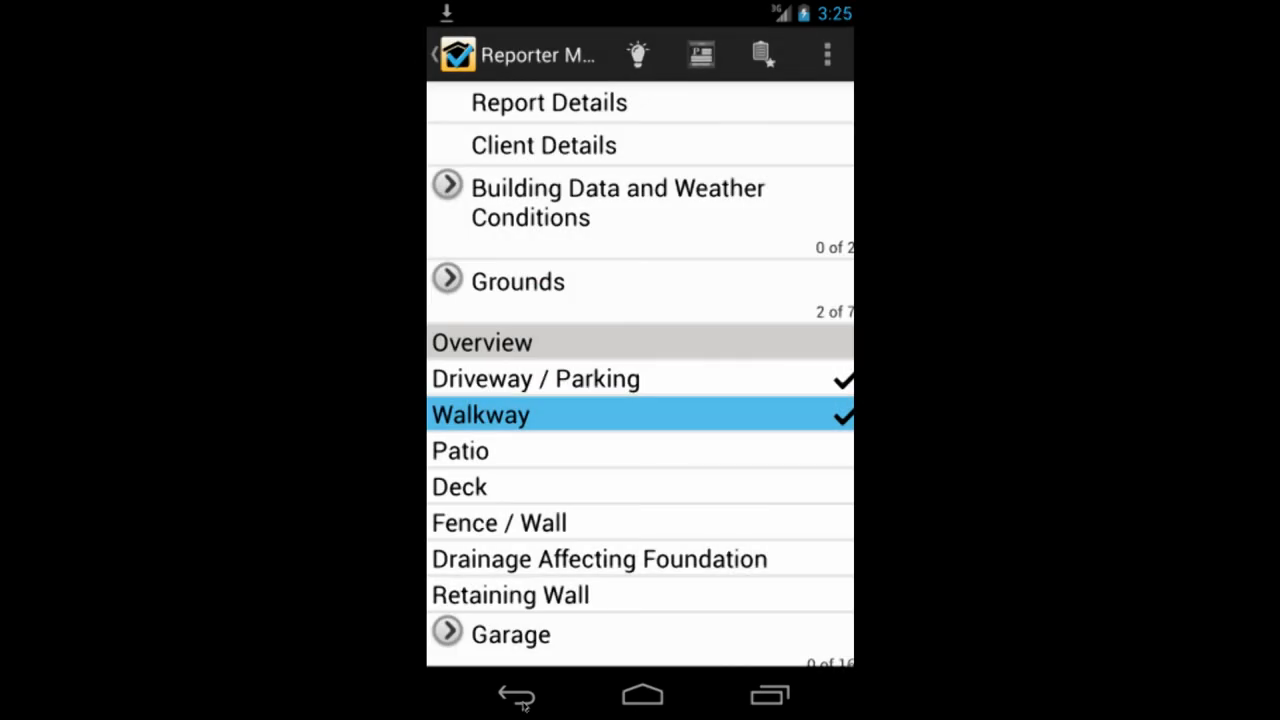
pyautogui.click(436, 54)
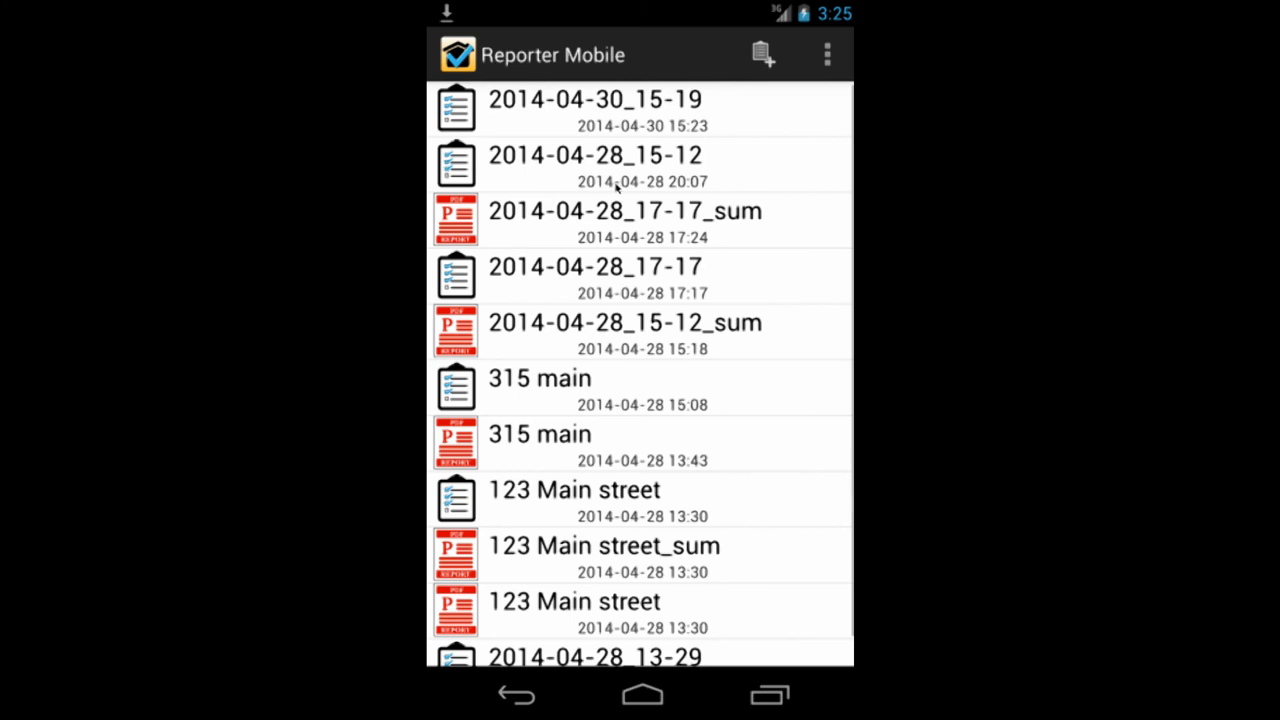
pyautogui.moveTo(724, 450)
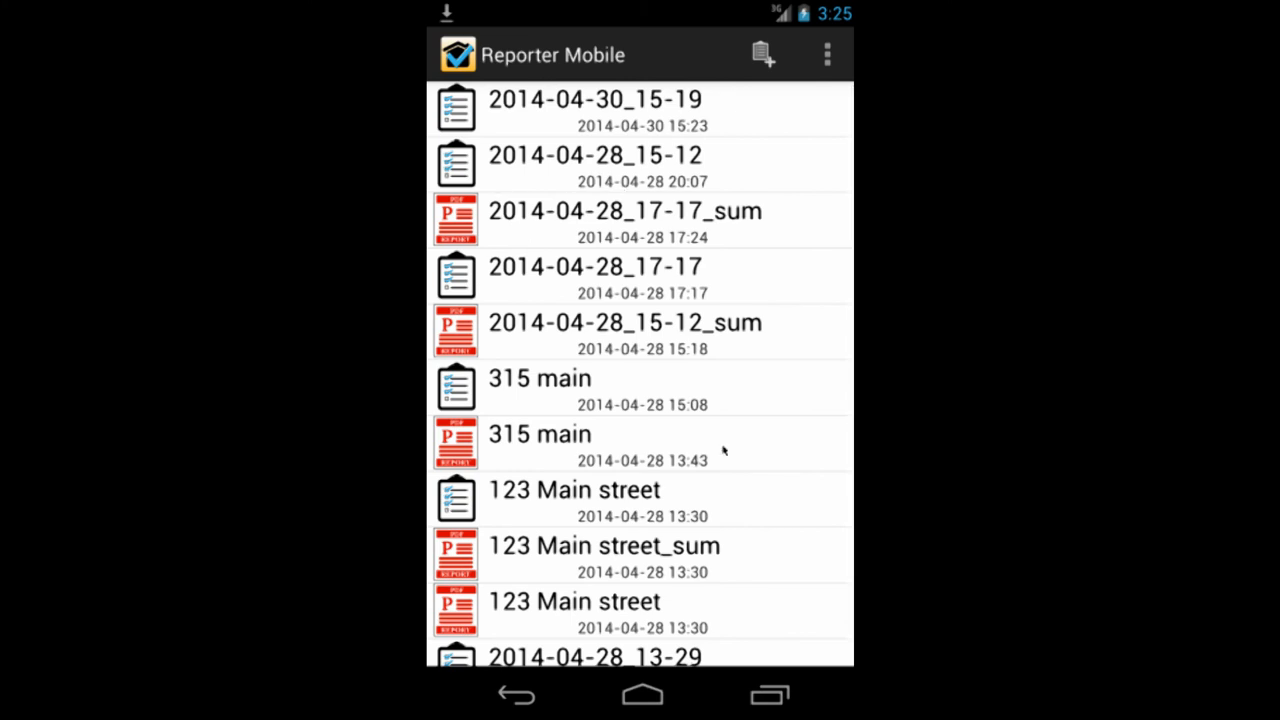